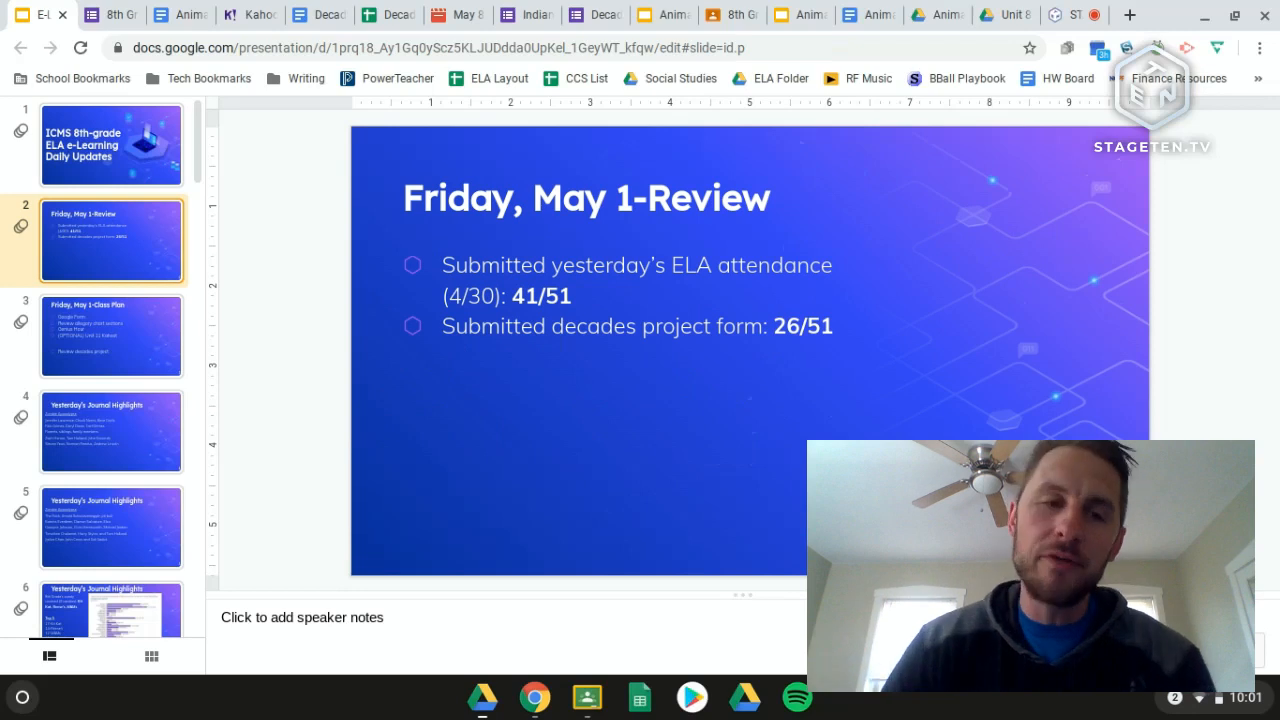
mouse_move(117, 332)
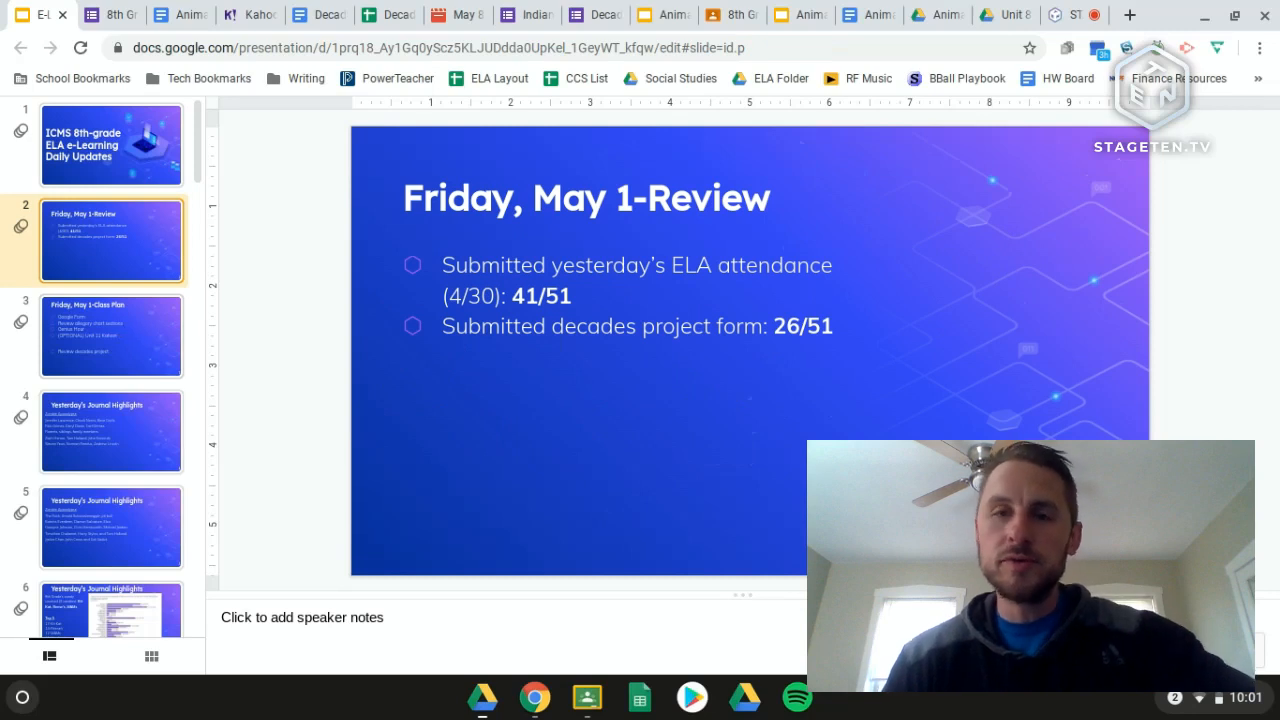
- Show the Friday, May 1 Class Plan slide (slide 3) in the deck
click(110, 335)
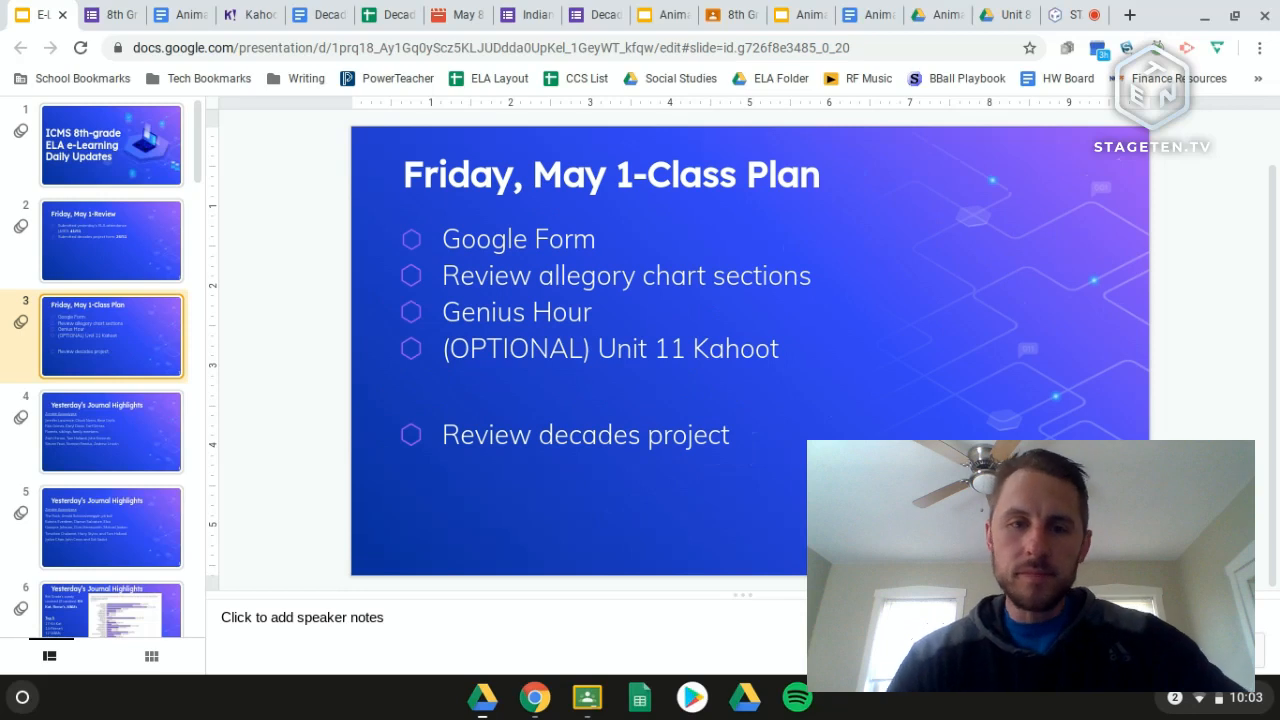
mouse_move(135, 428)
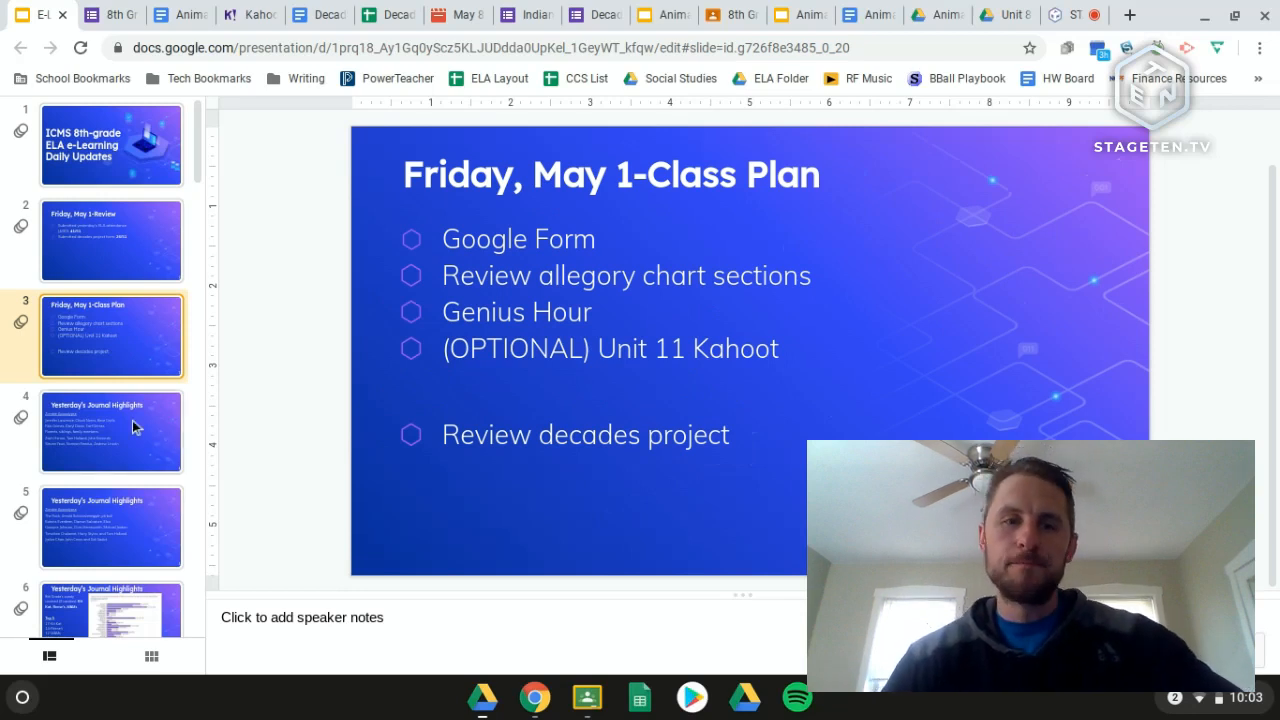
- Step through both Yesterday's Journal Highlights slides, slides 4 and 5
click(111, 431)
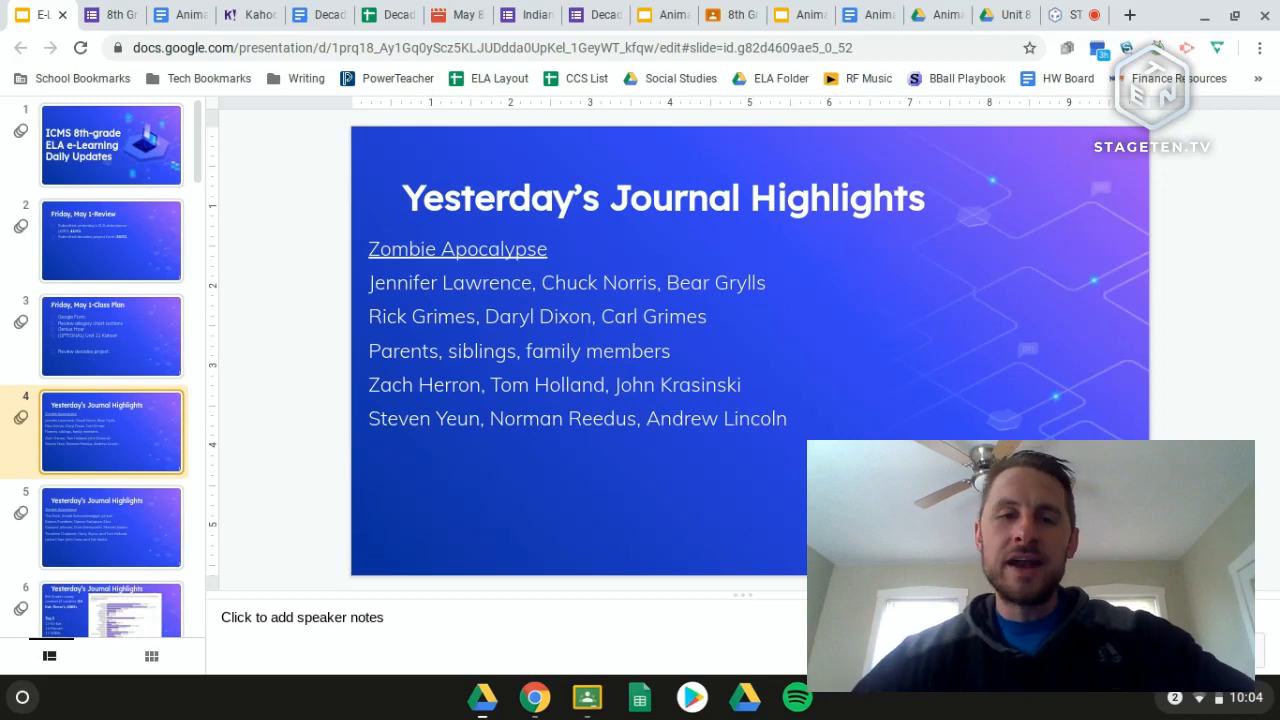
mouse_move(270, 452)
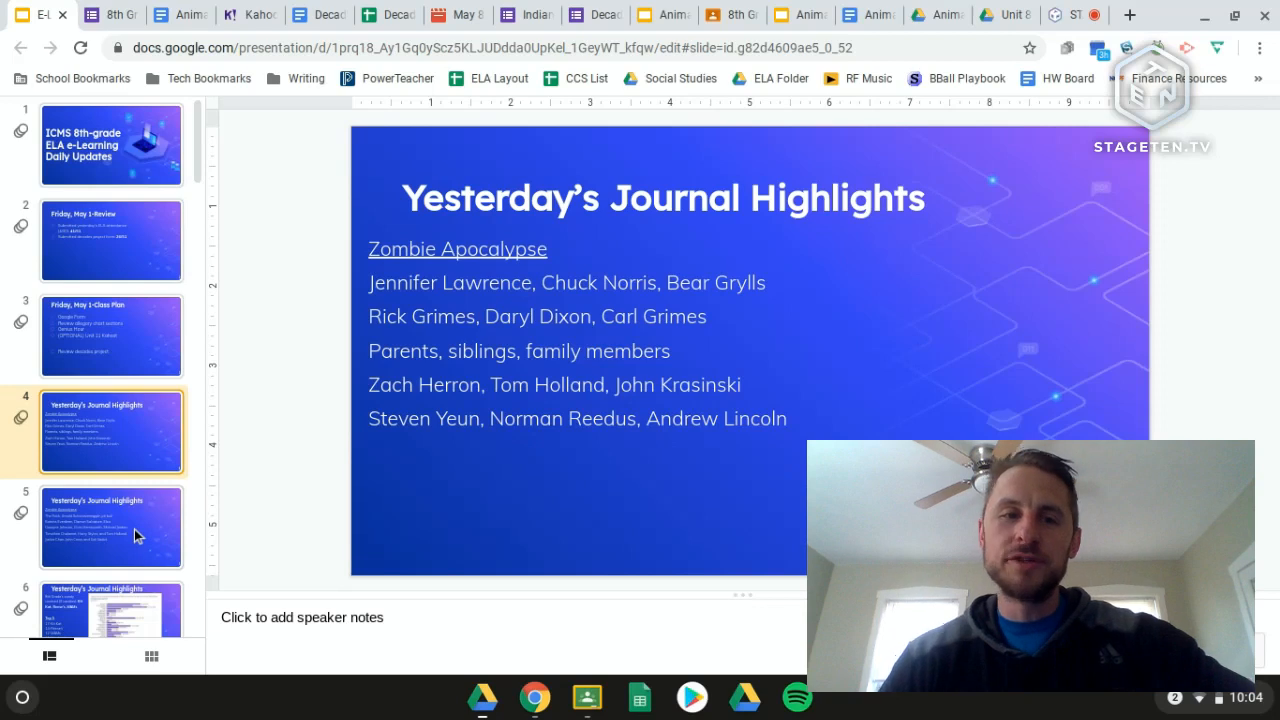
click(111, 527)
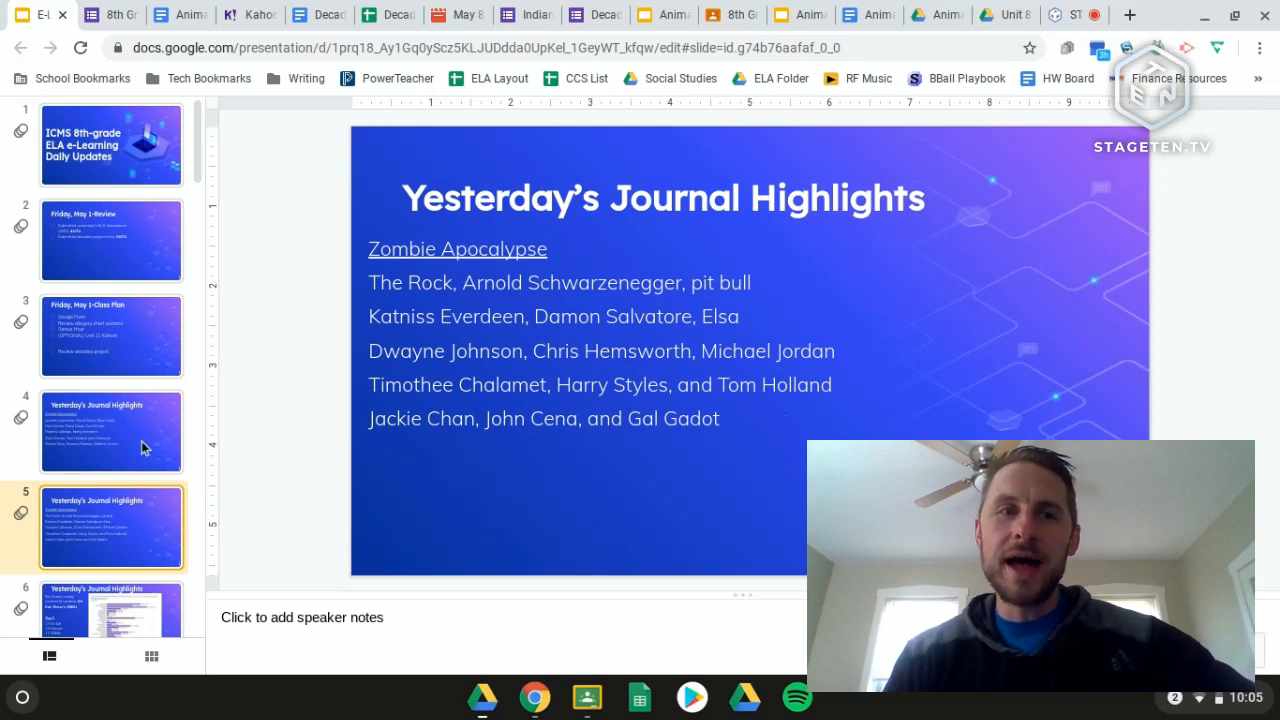
mouse_move(118, 17)
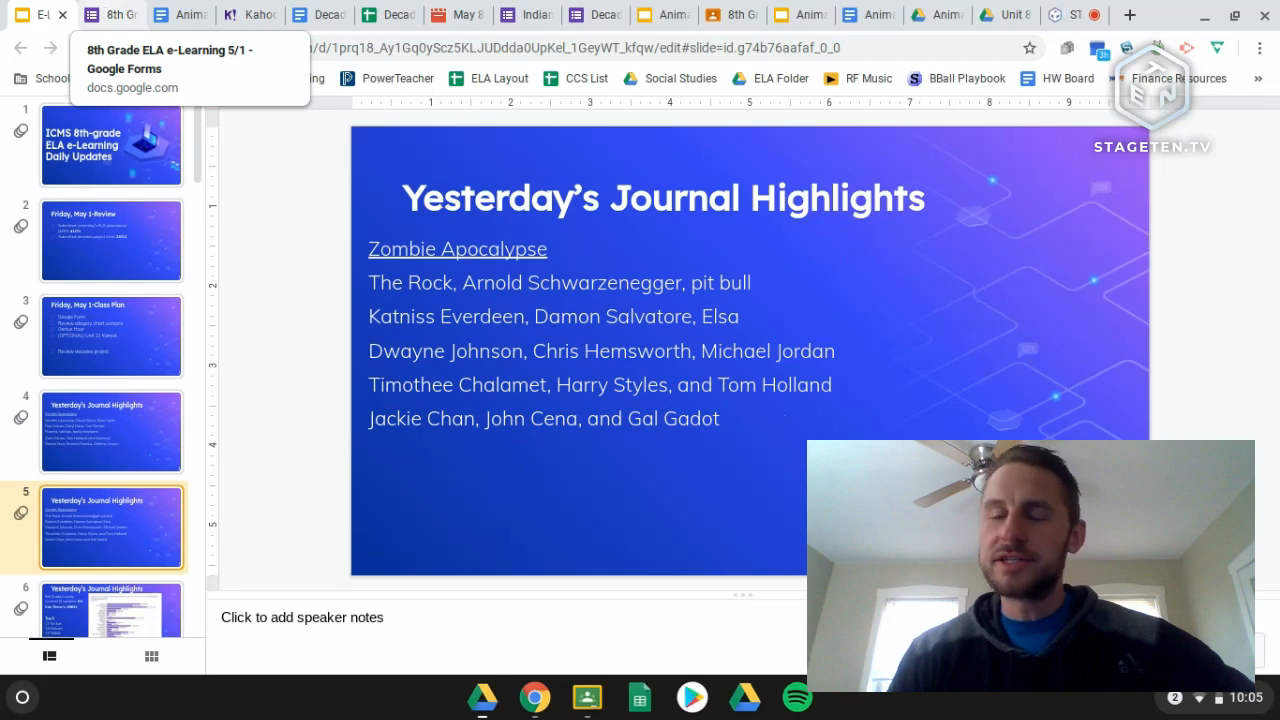
- Review the 8th Grade ELA e-Learning 5/1 form to its look-alike question, then show the Animal Farm chart
click(110, 16)
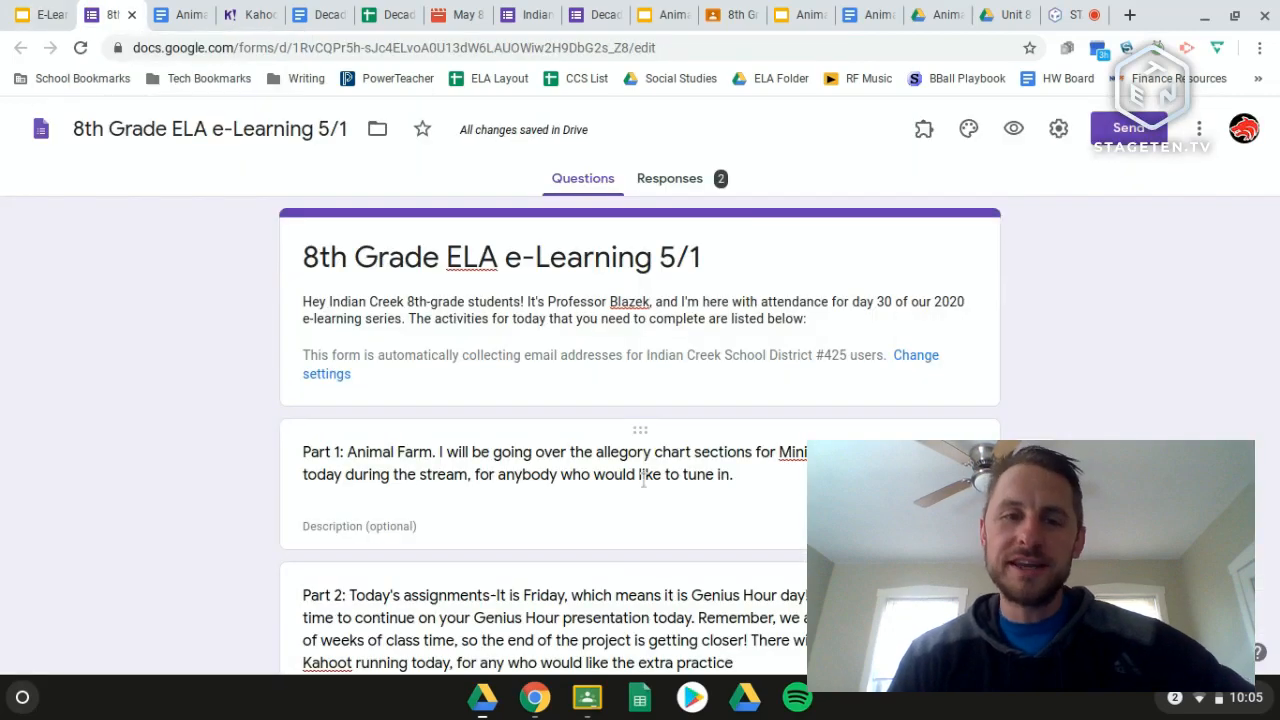
scroll(down, 3)
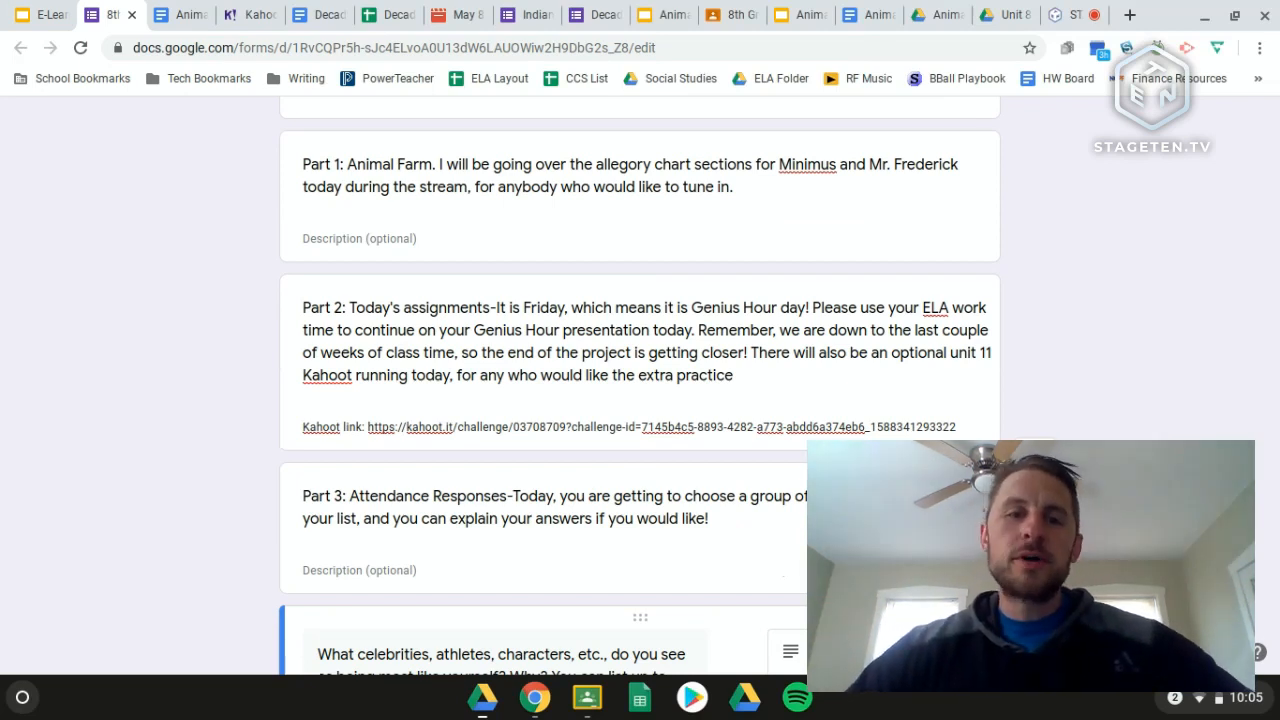
scroll(down, 3)
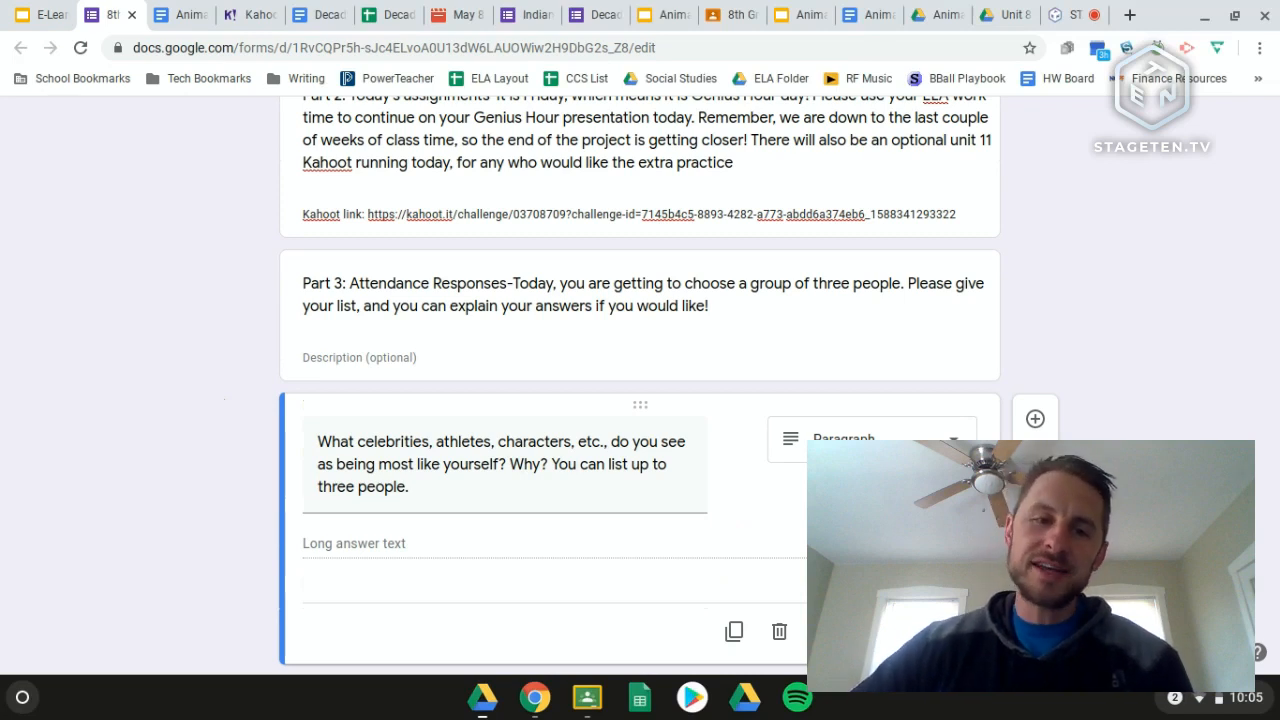
scroll(down, 3)
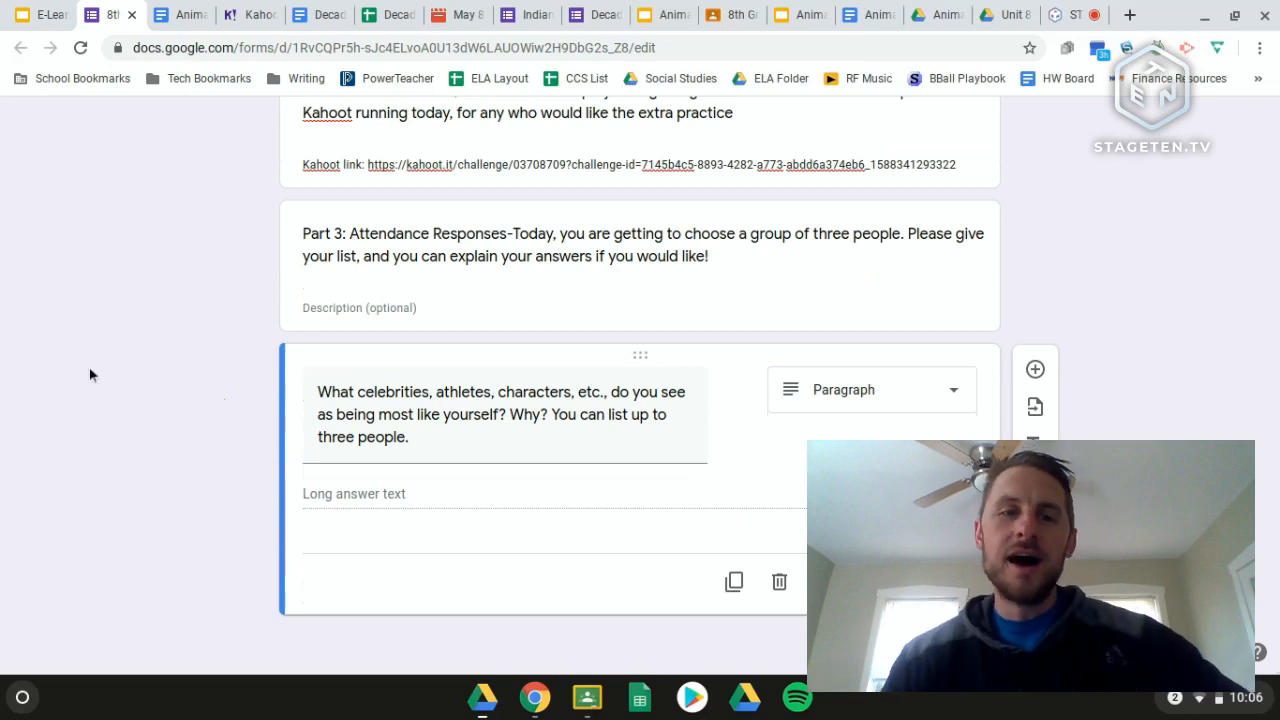
mouse_move(166, 316)
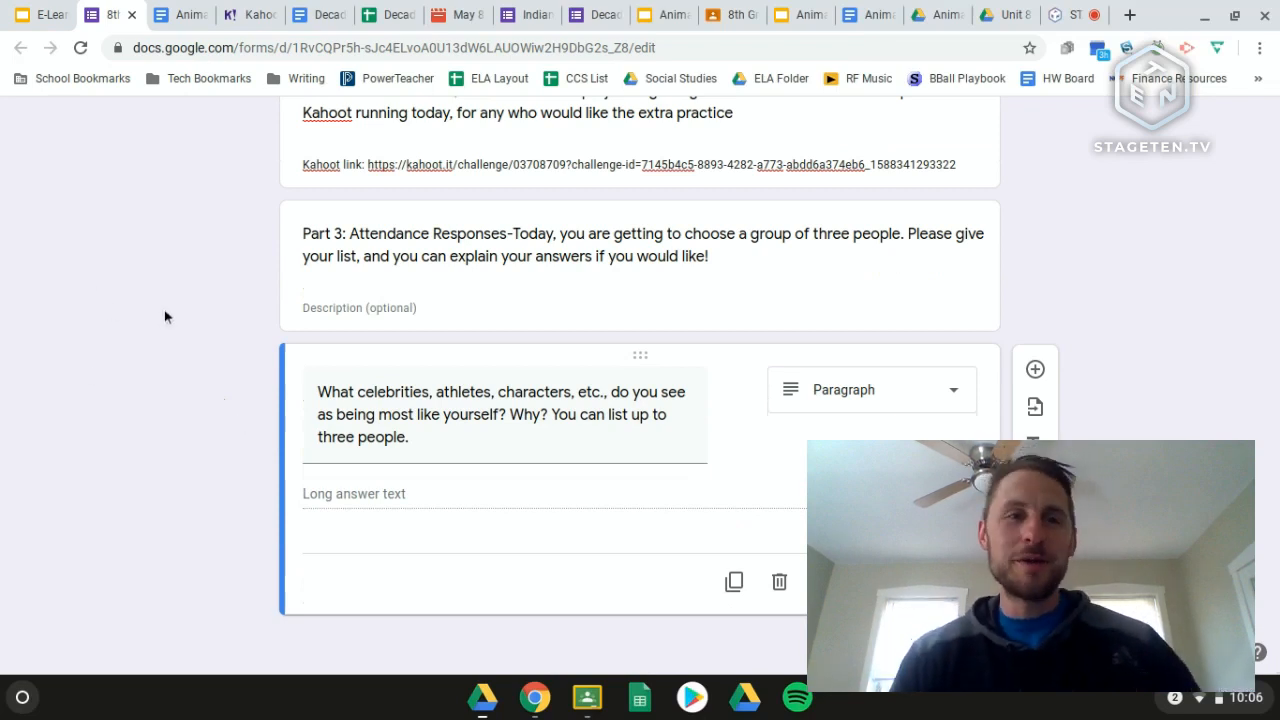
mouse_move(231, 366)
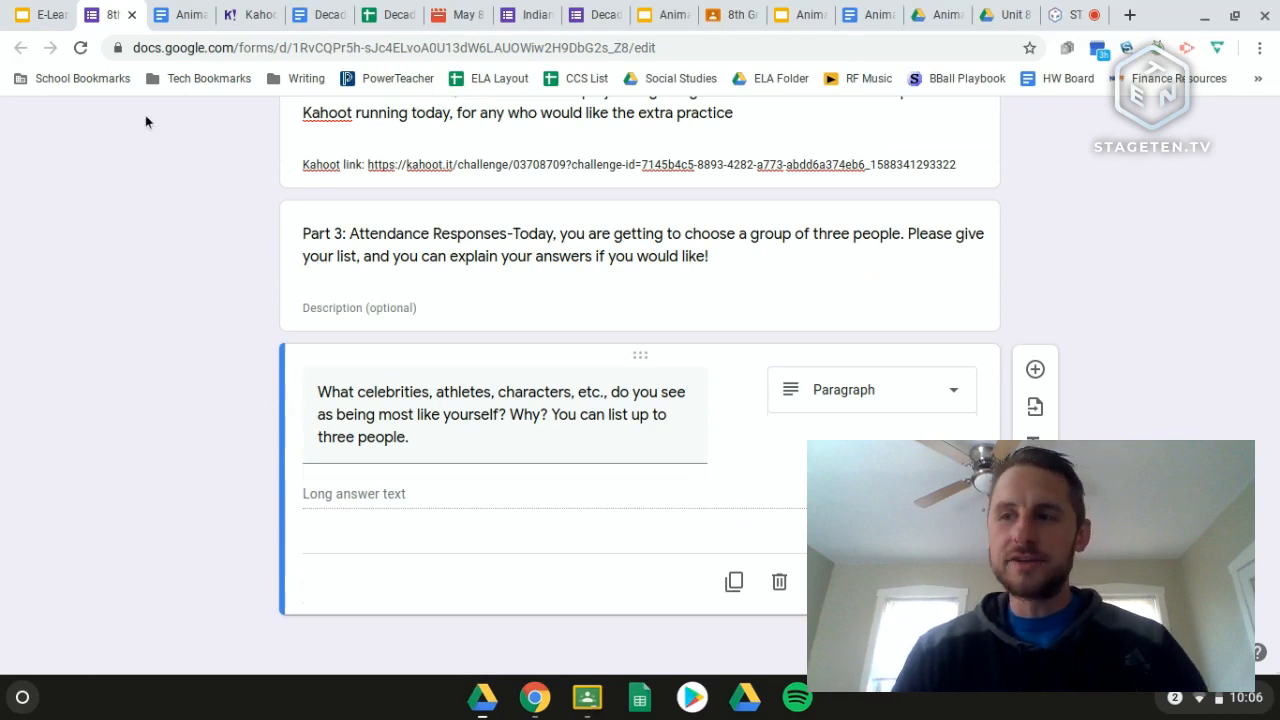
click(180, 15)
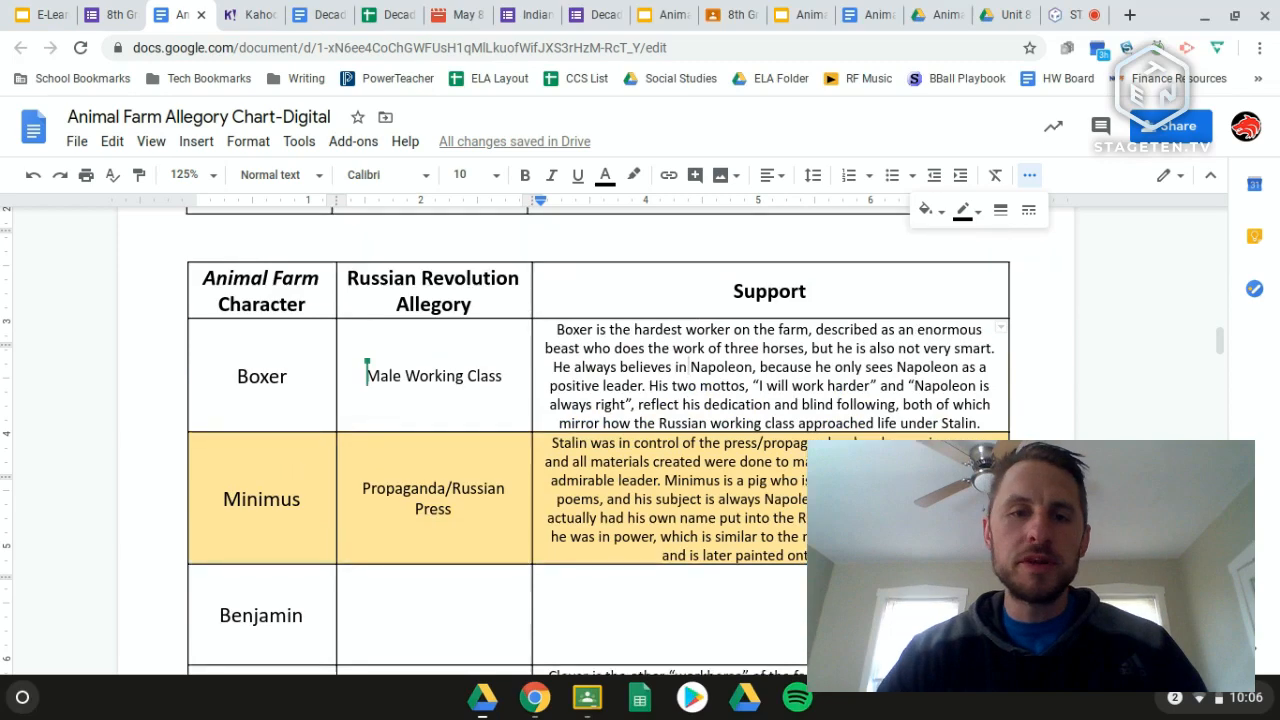
- Scroll the Animal Farm Allegory Chart past Mr. Frederick to the Russian Revolution figures table
scroll(down, 3)
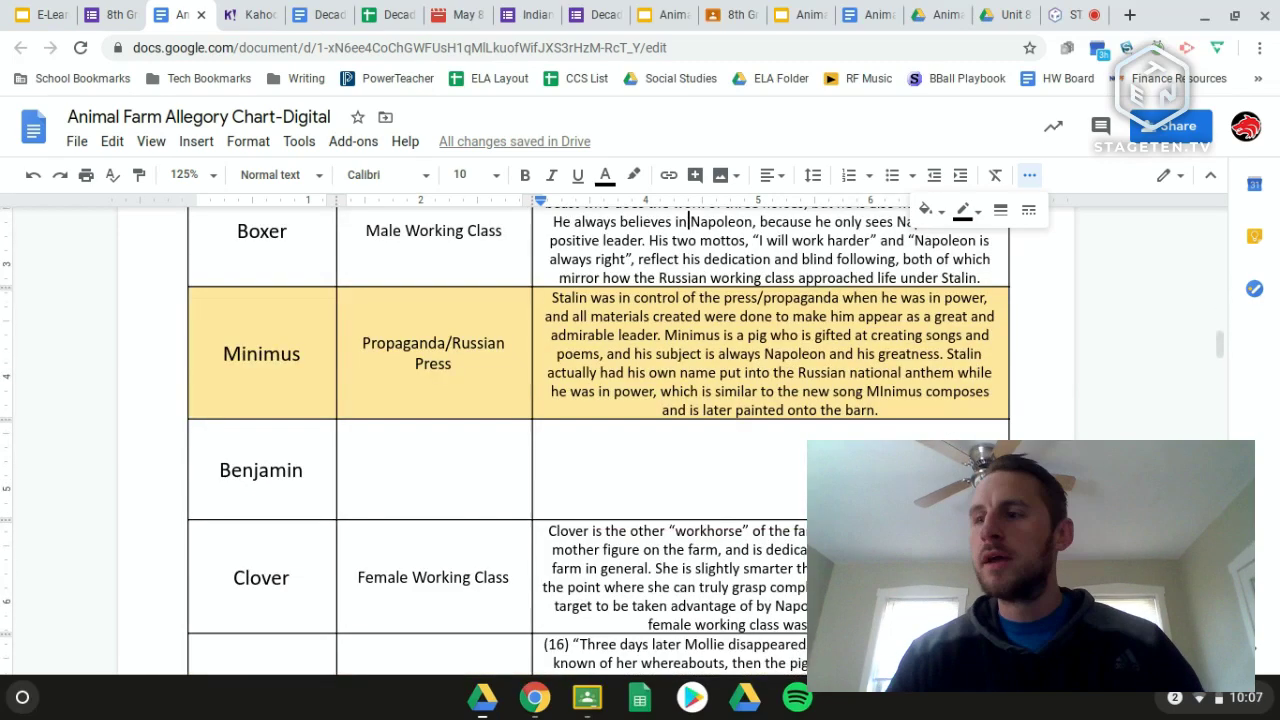
scroll(down, 3)
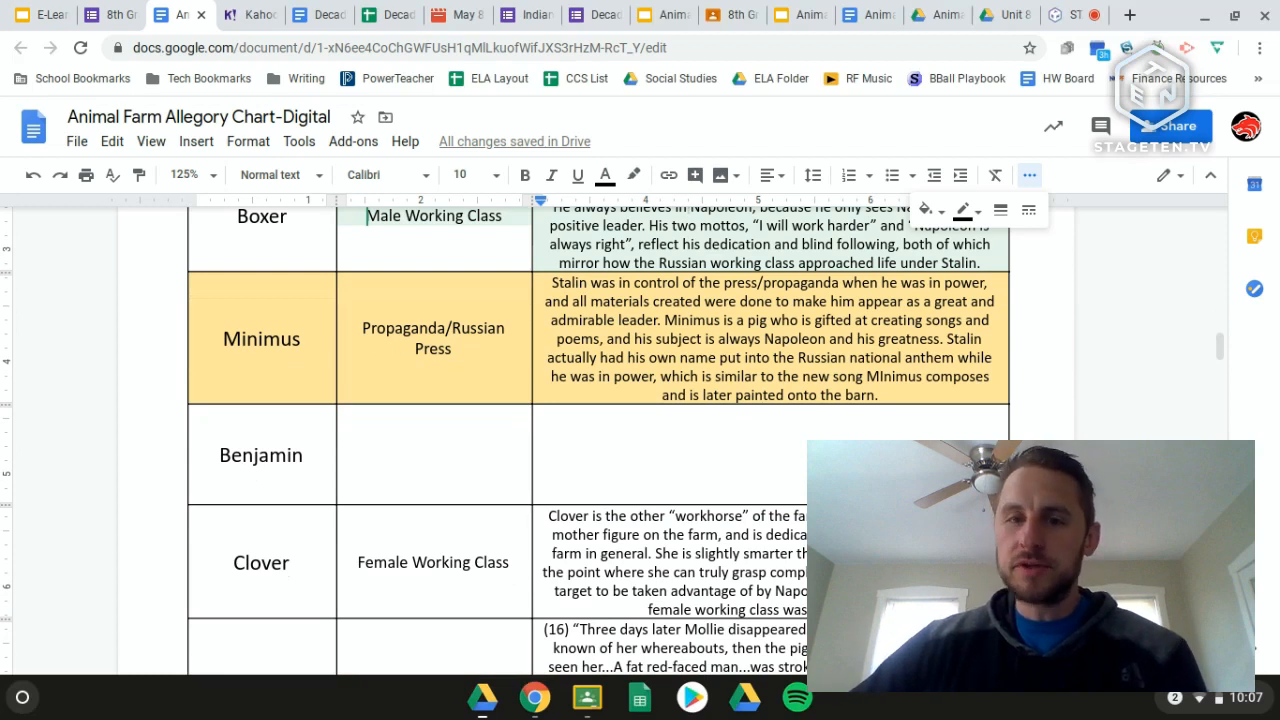
scroll(down, 3)
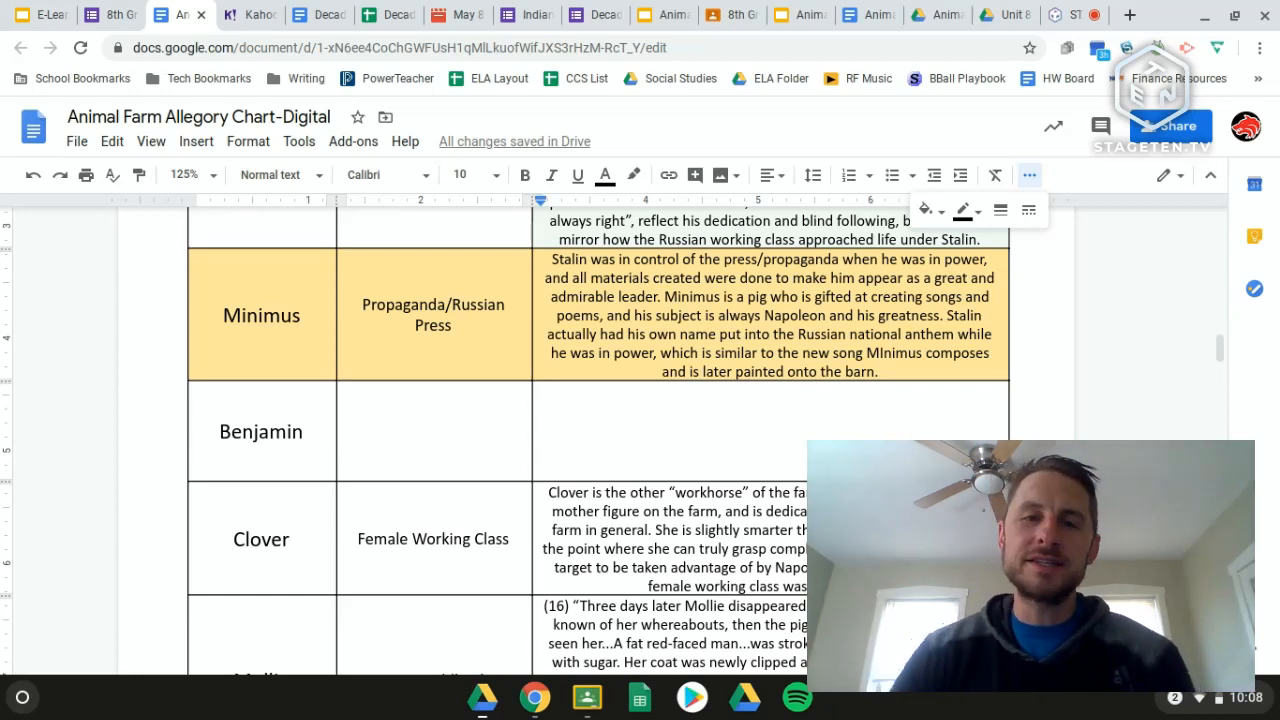
scroll(down, 3)
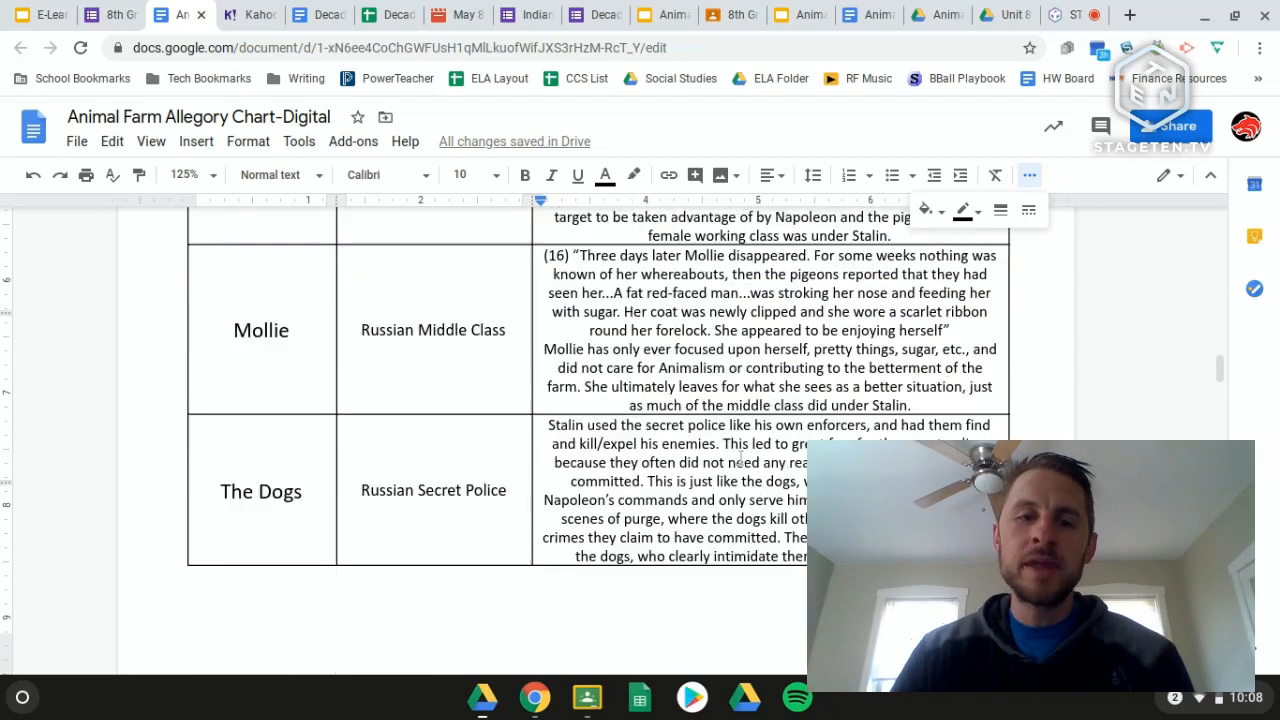
scroll(down, 3)
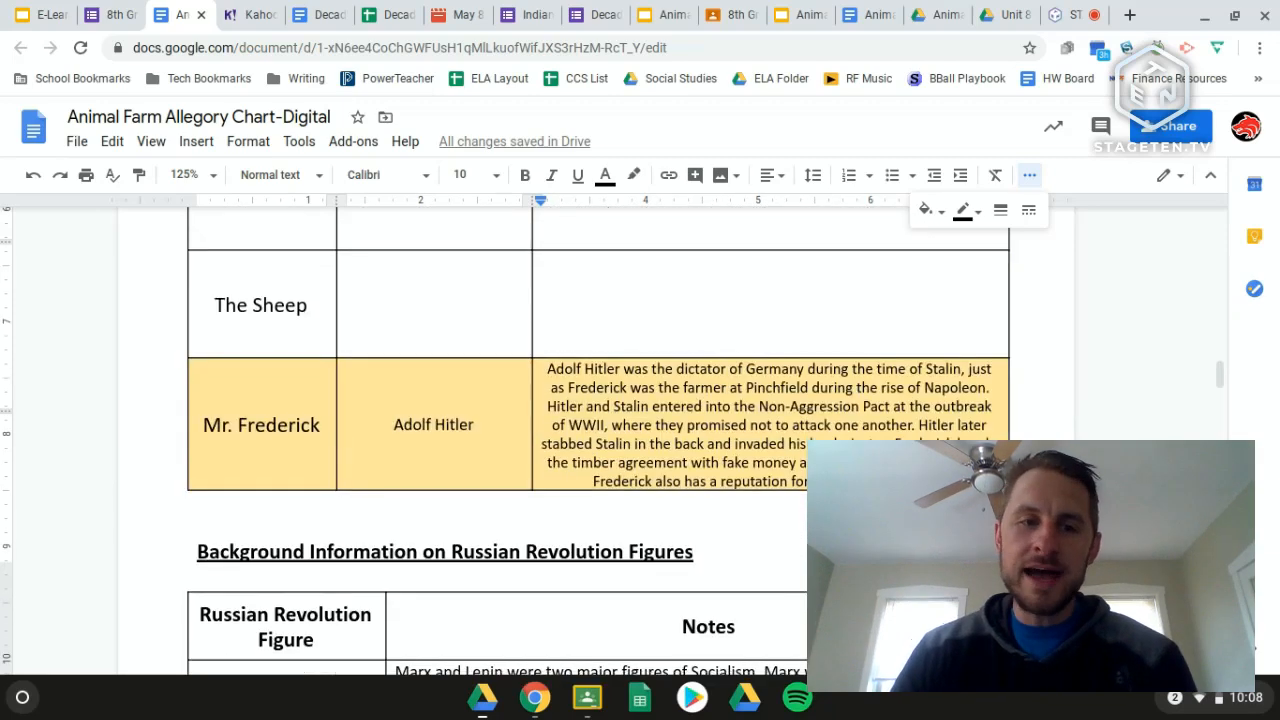
scroll(down, 3)
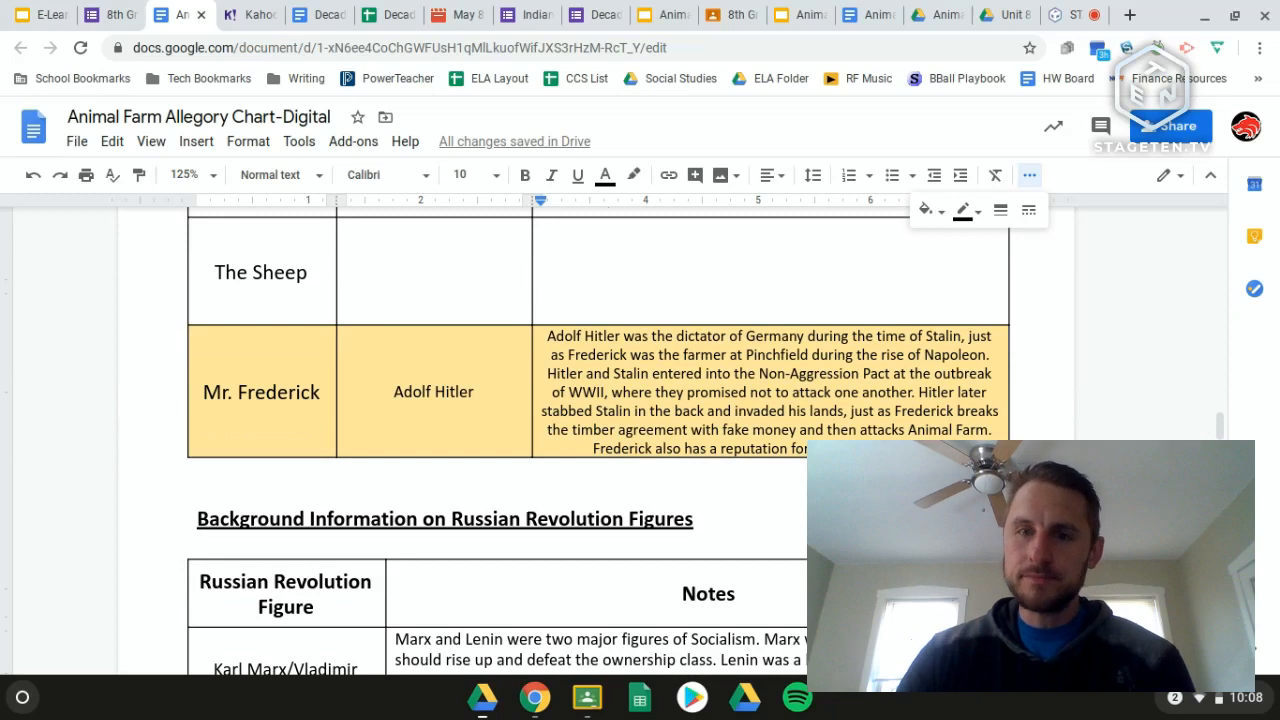
scroll(down, 3)
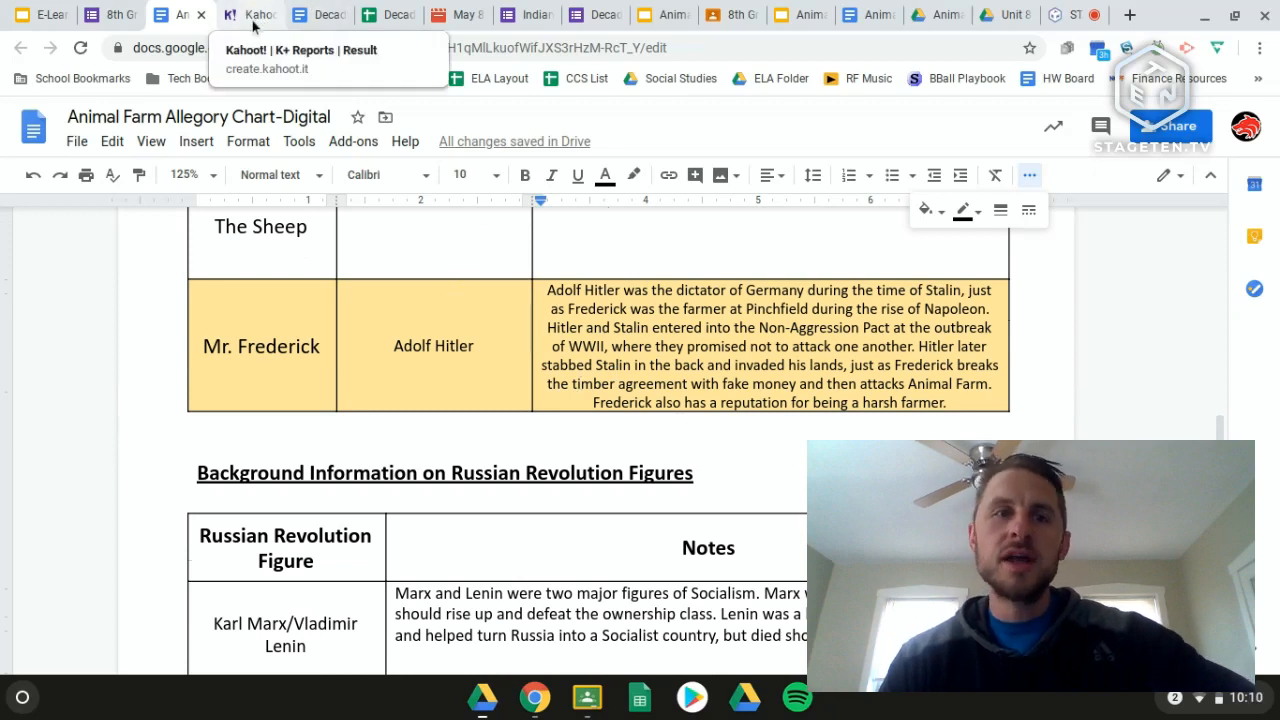
- Show the Vocab Unit 11 Kahoot challenge report with its link and PIN 03708709
click(255, 15)
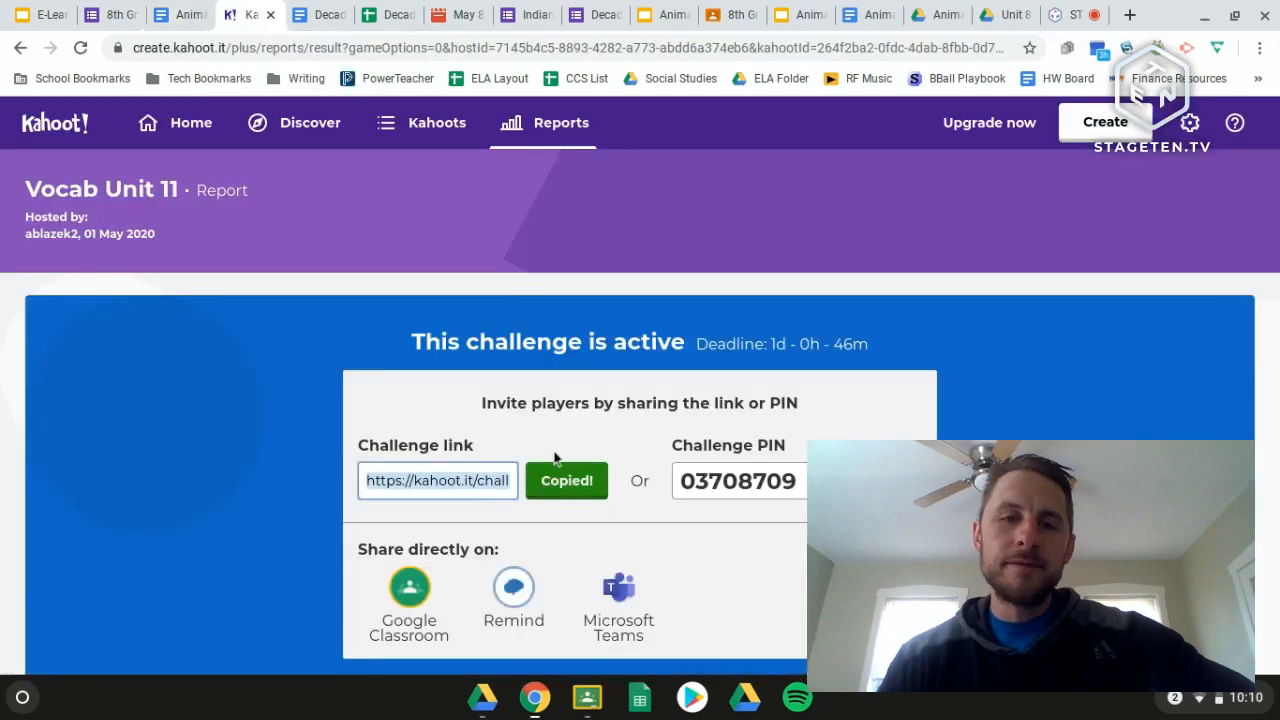
scroll(down, 3)
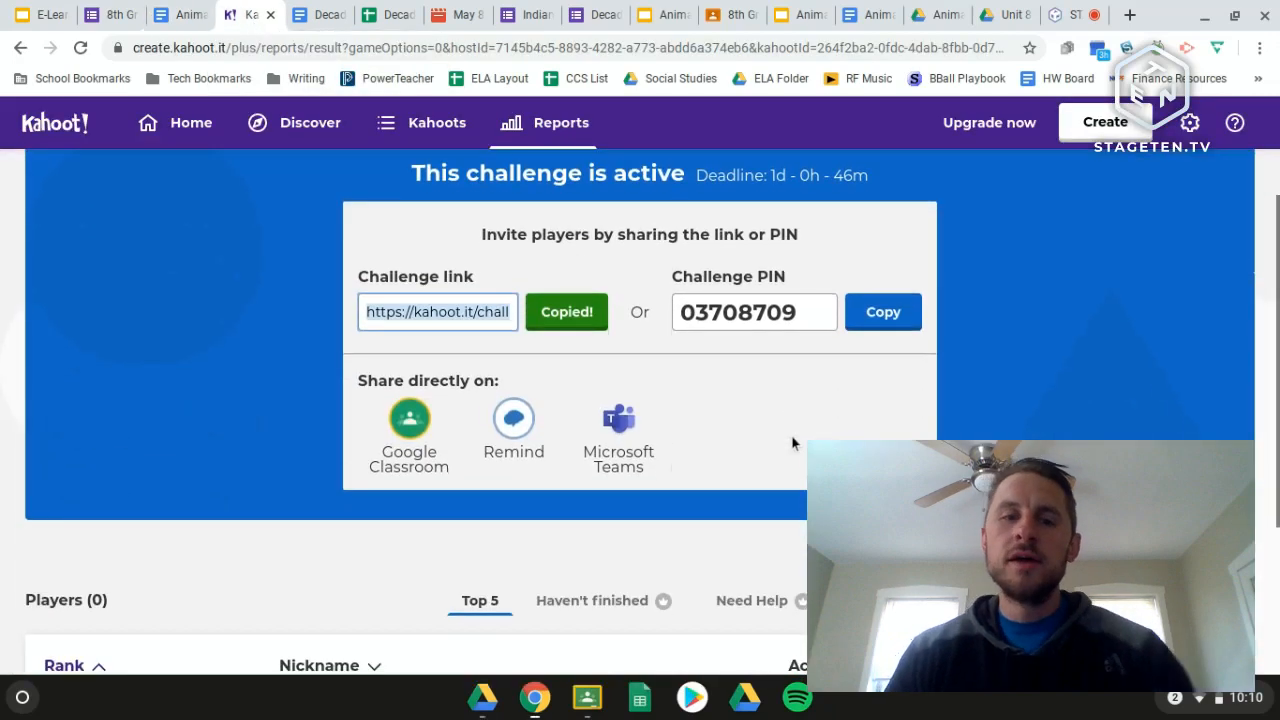
mouse_move(1095, 399)
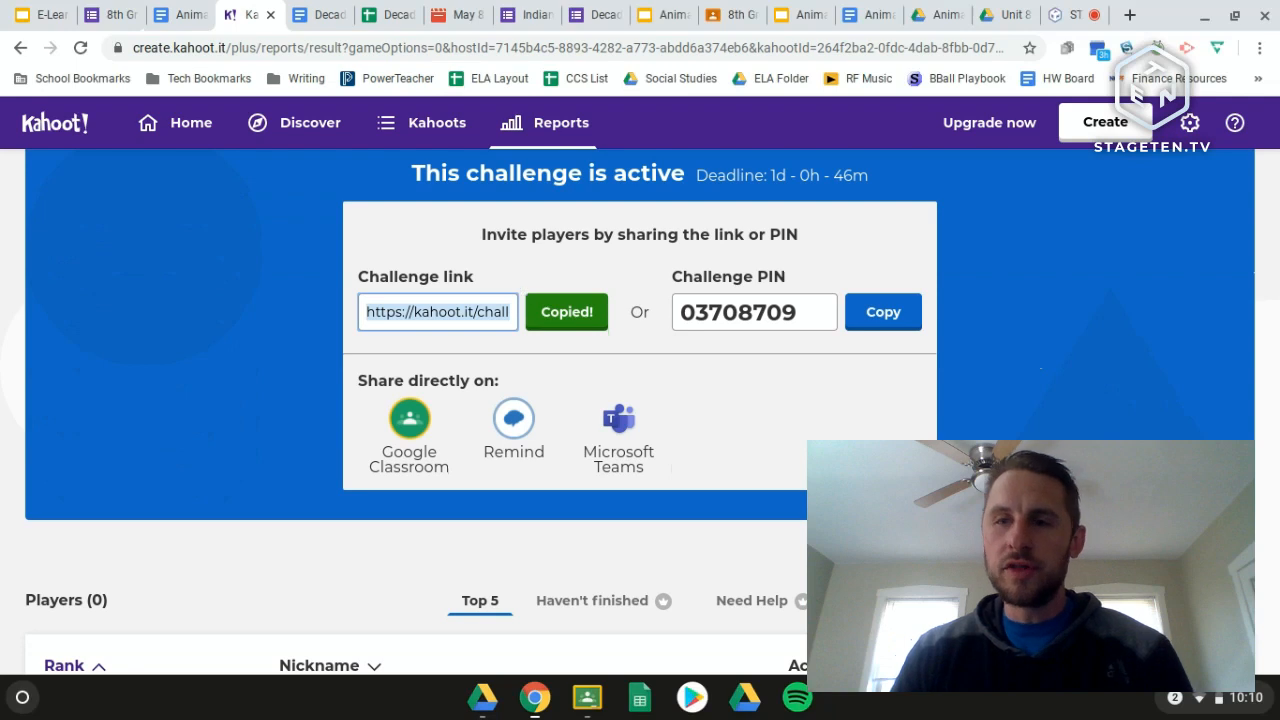
mouse_move(840, 400)
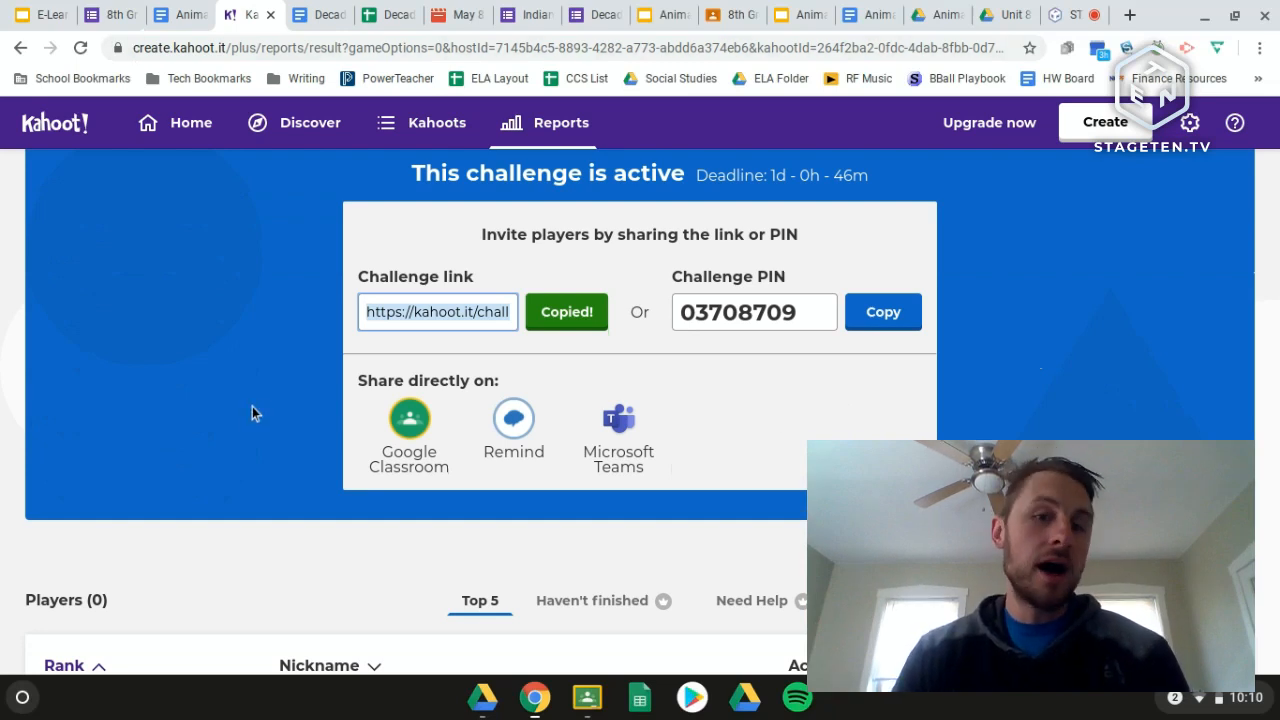
mouse_move(228, 430)
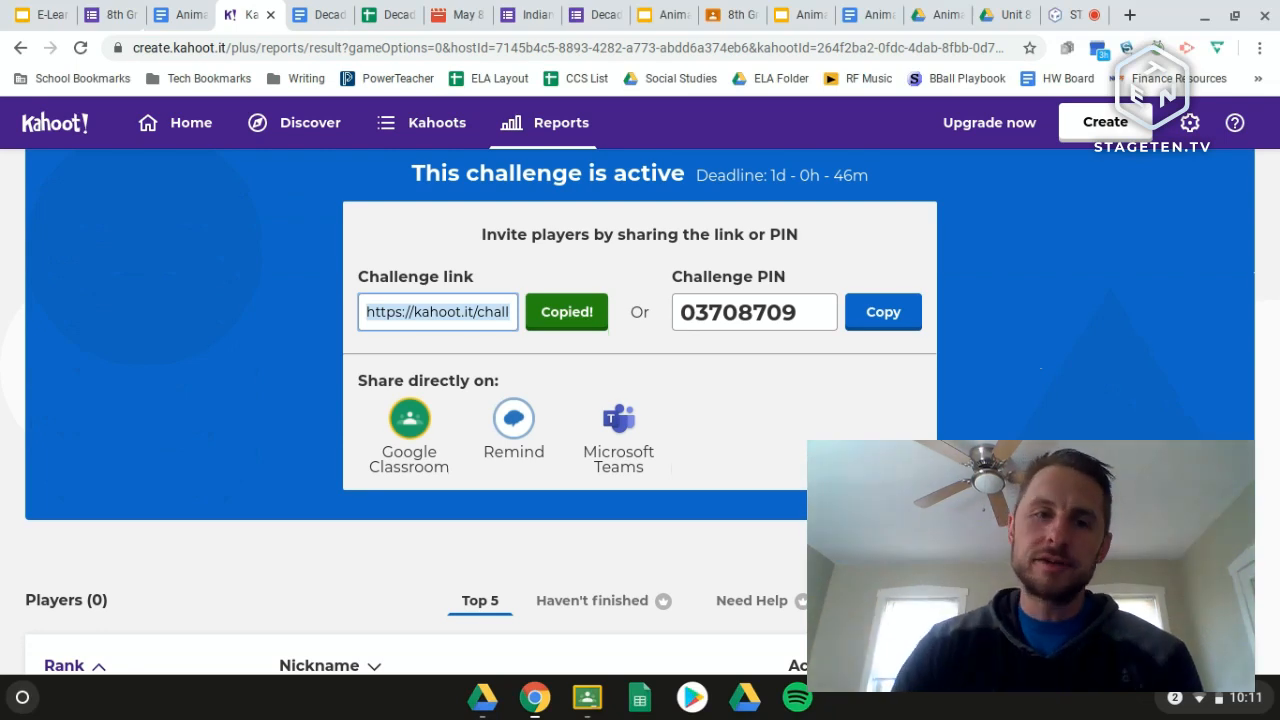
mouse_move(320, 14)
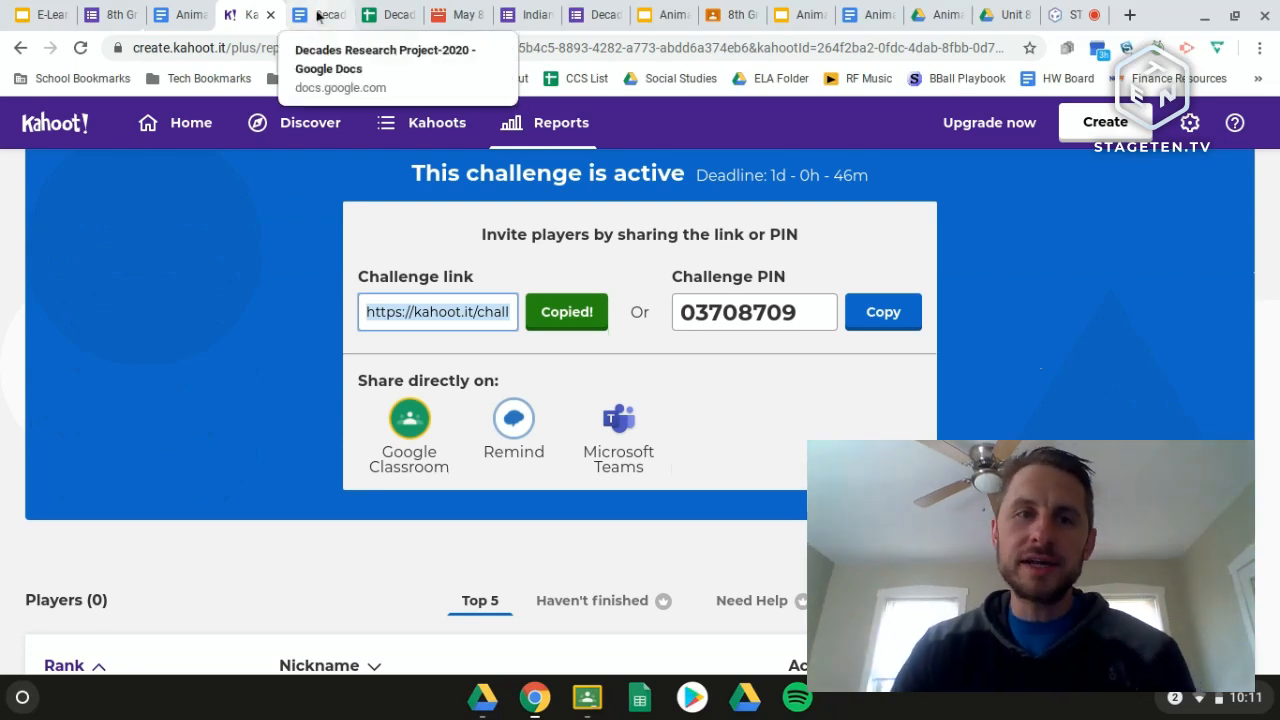
- Read the Decades Research Project-2020 directions, enrichment ideas and presentation areas down to the Rough Outline
click(318, 14)
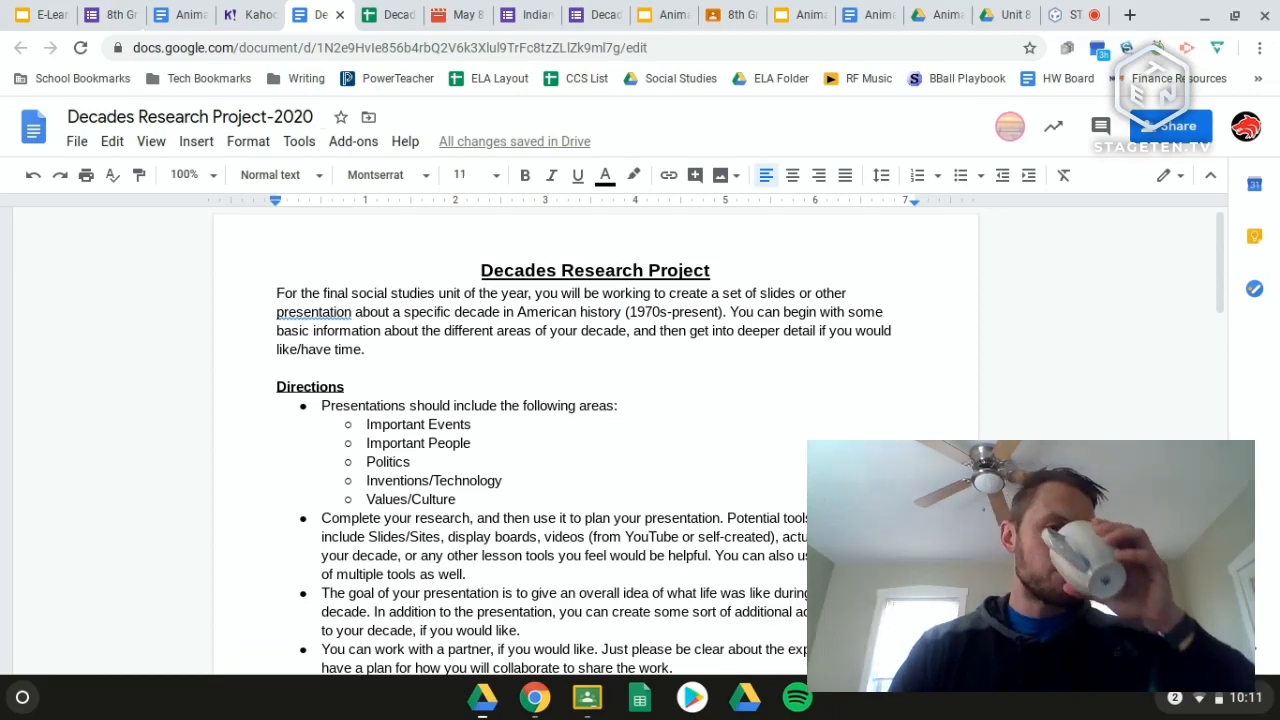
scroll(down, 3)
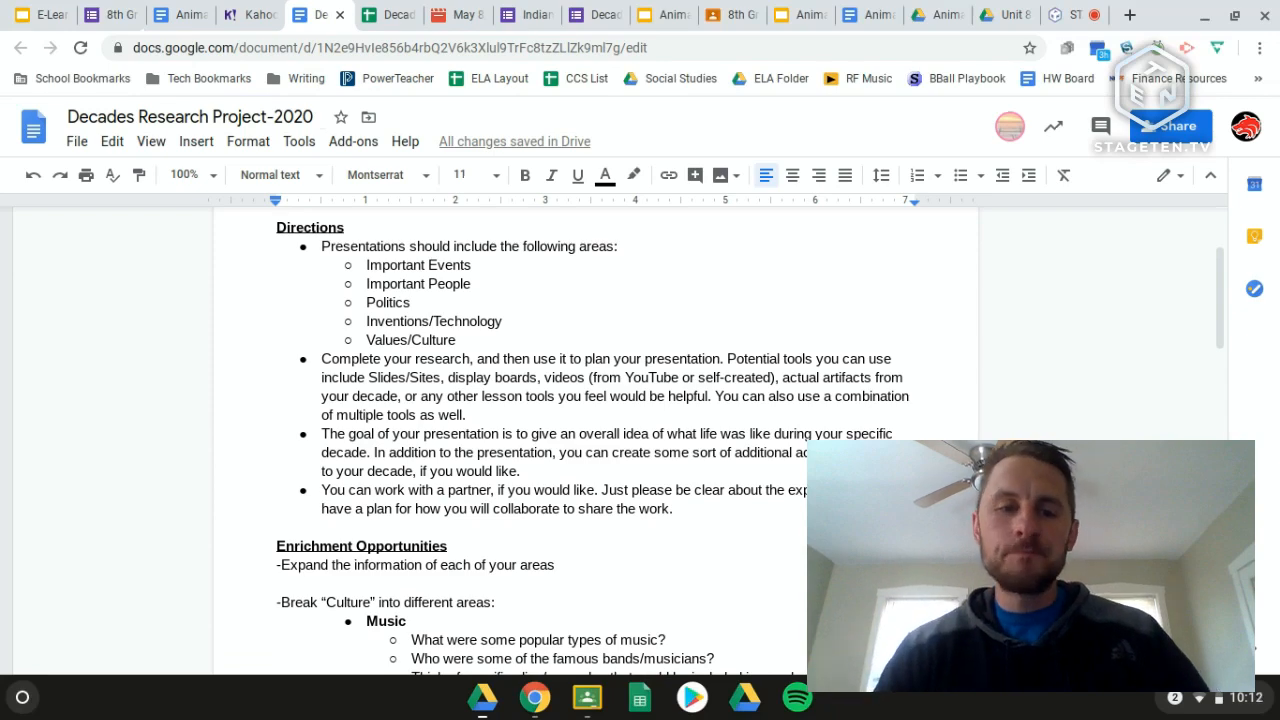
scroll(down, 3)
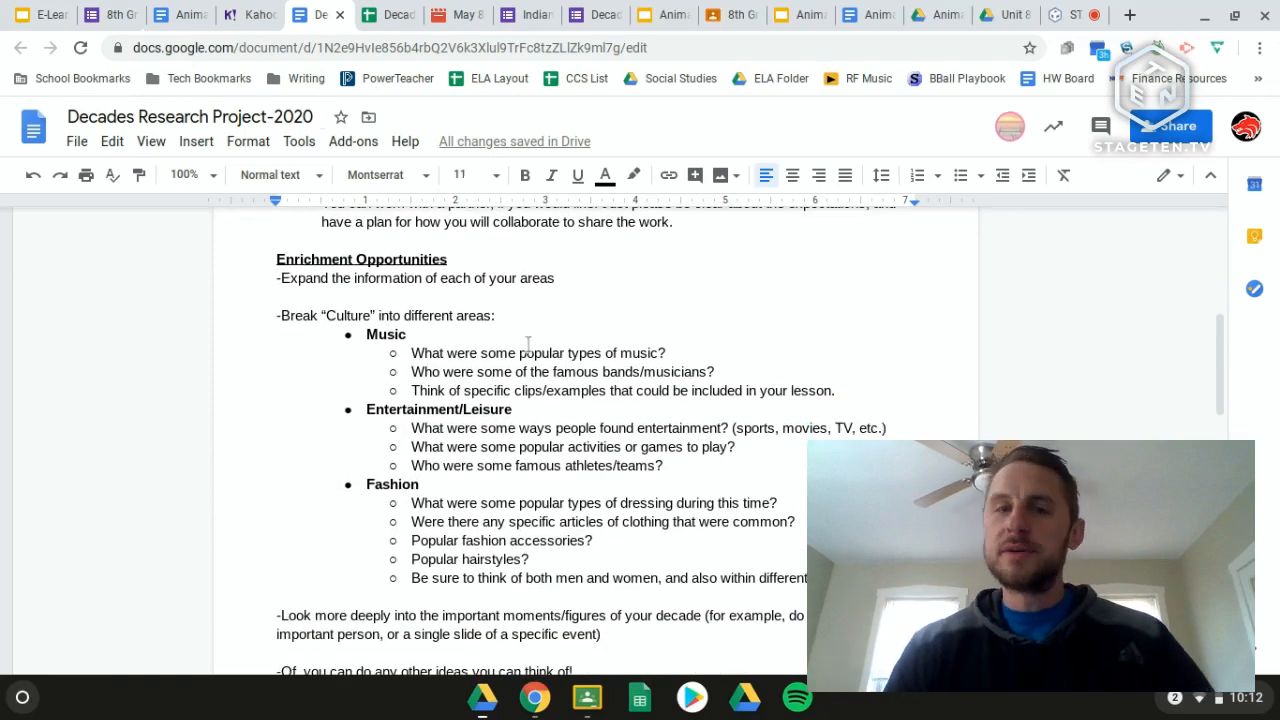
mouse_move(507, 338)
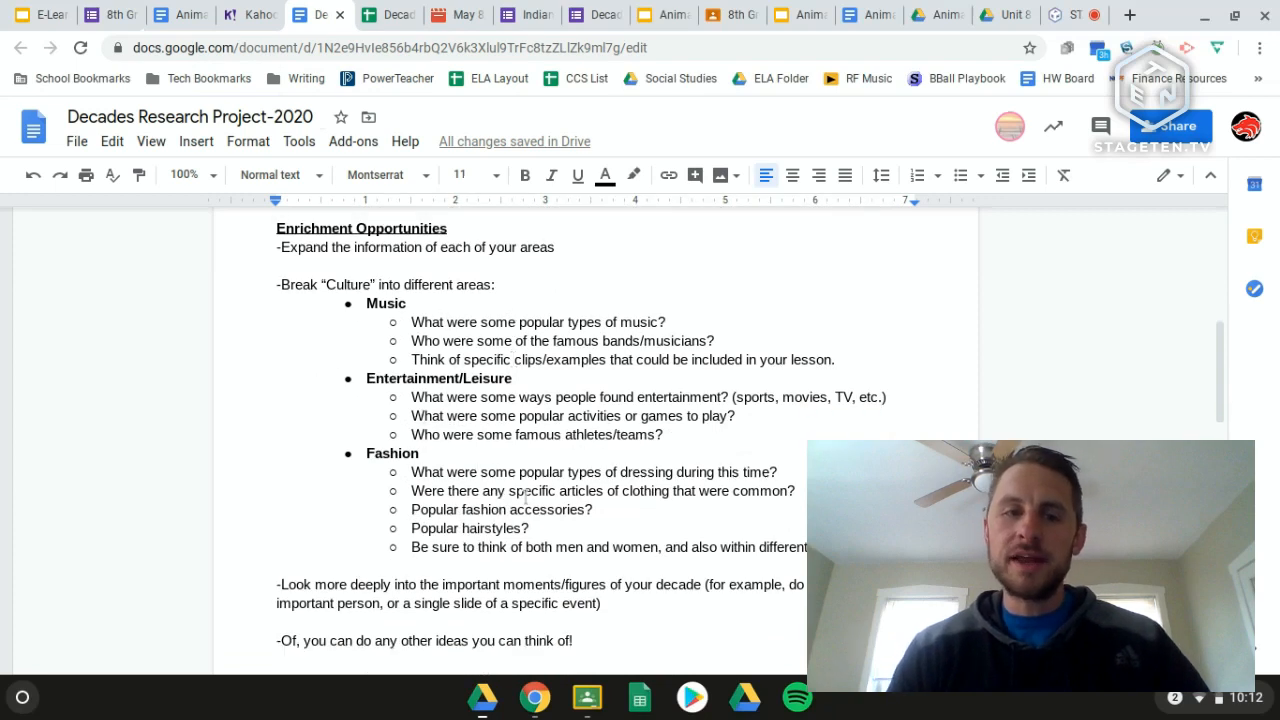
scroll(down, 3)
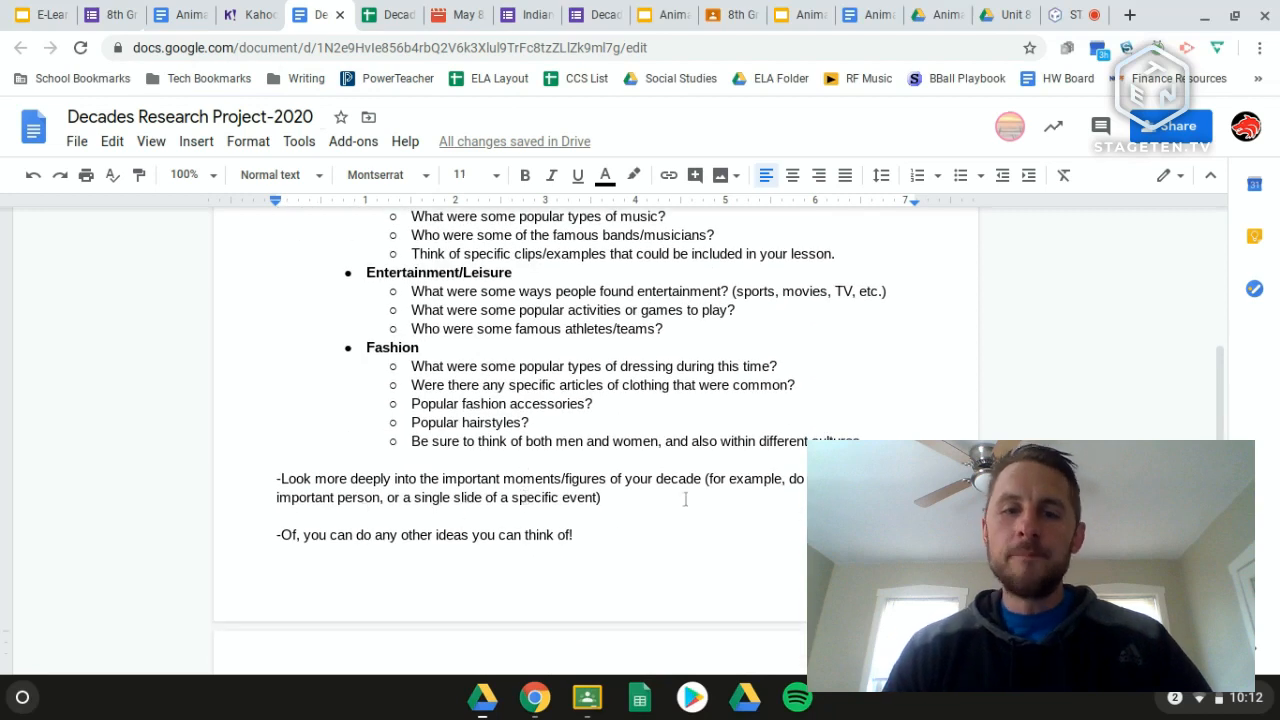
scroll(down, 3)
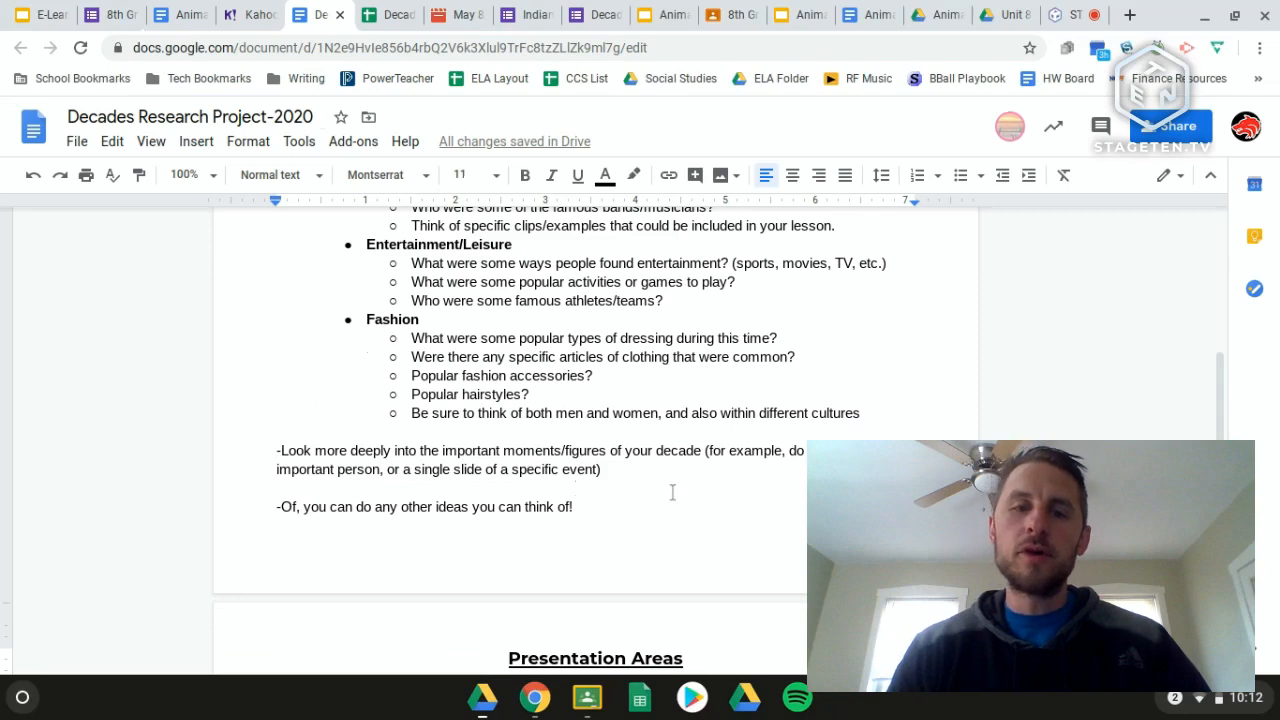
scroll(down, 3)
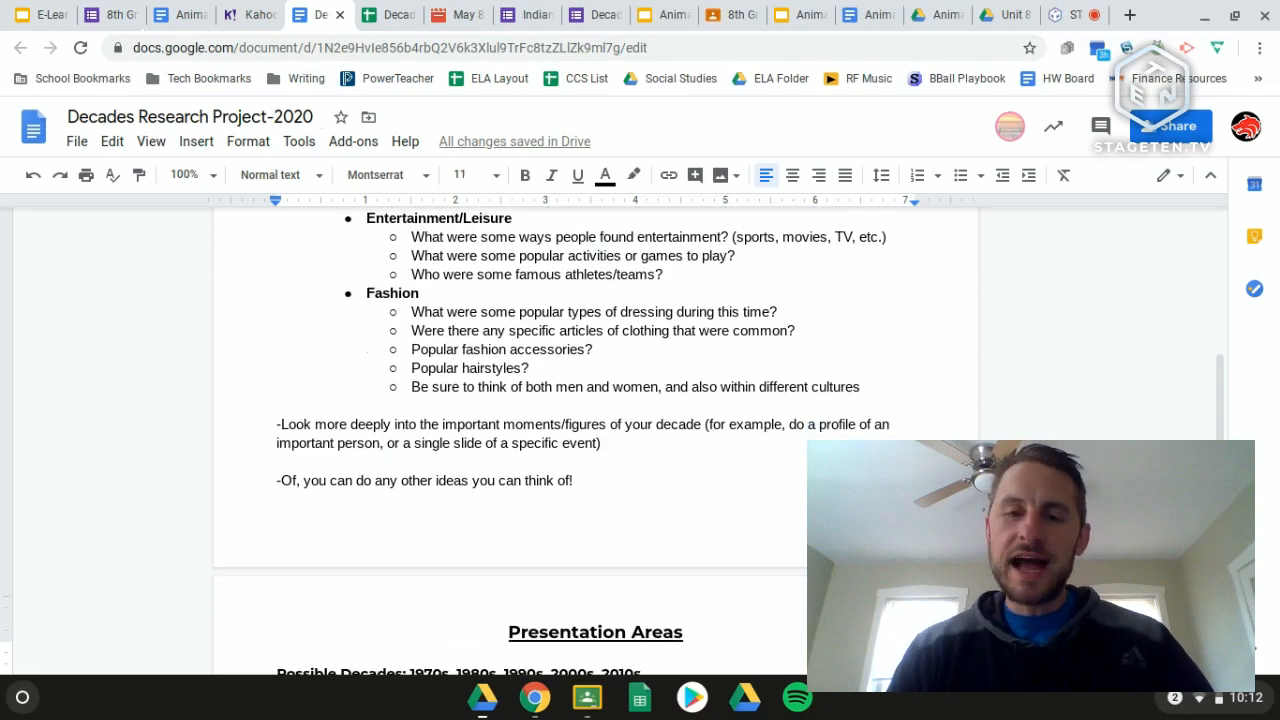
scroll(down, 3)
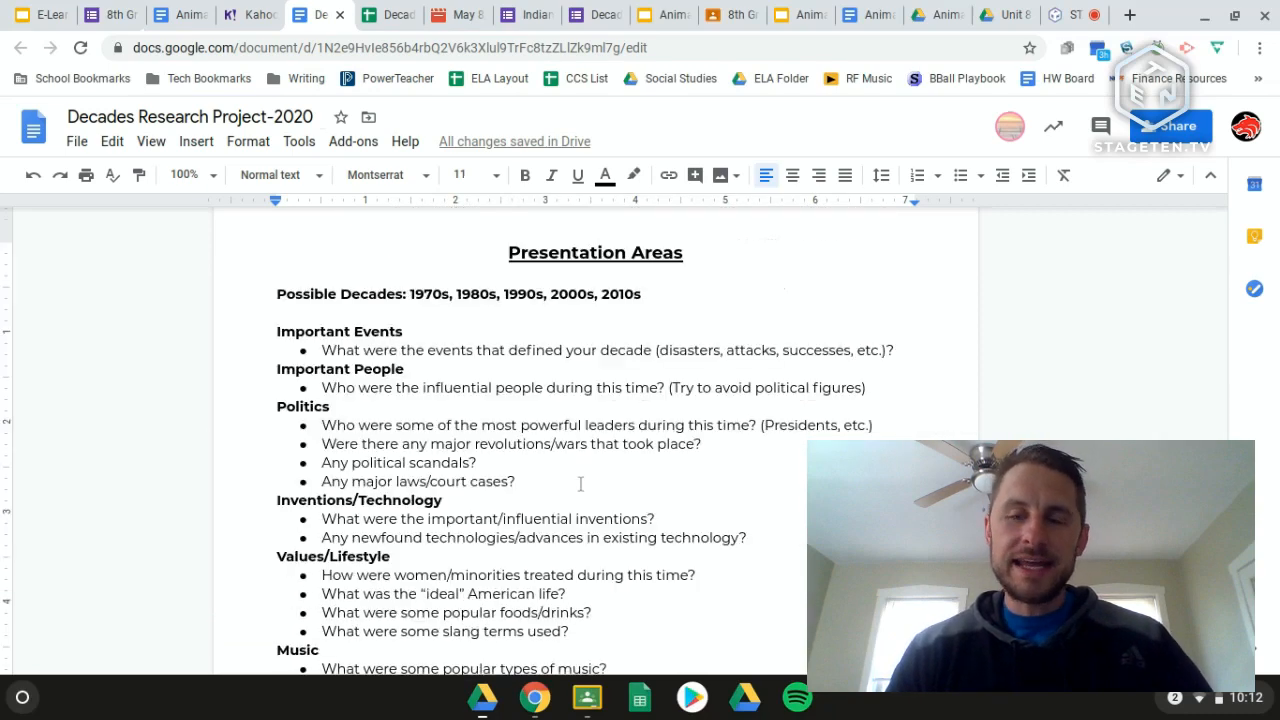
scroll(down, 3)
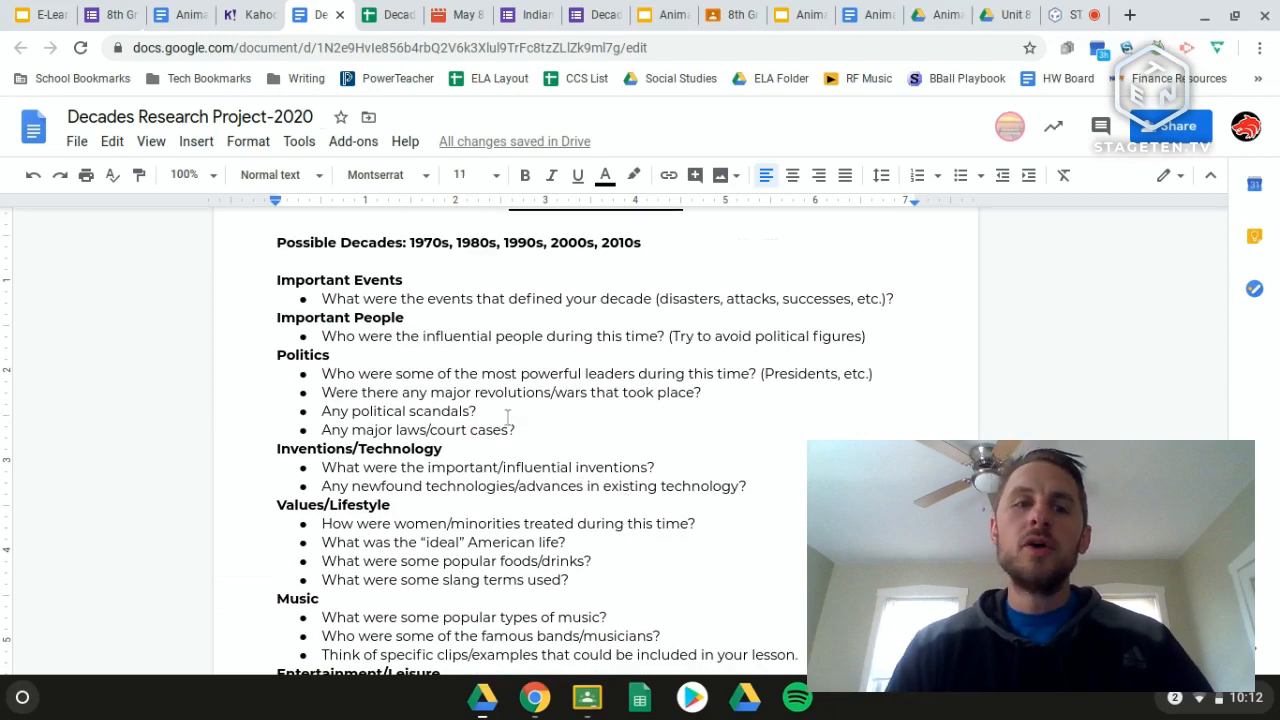
scroll(down, 3)
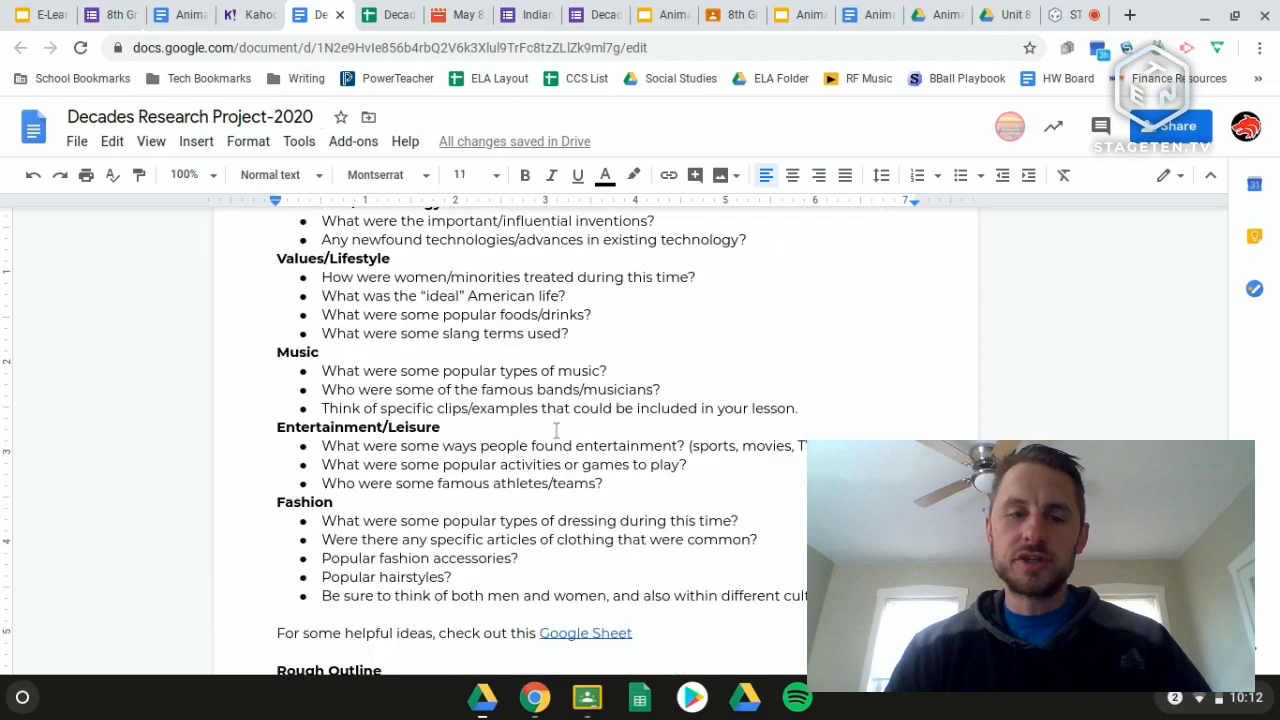
scroll(down, 3)
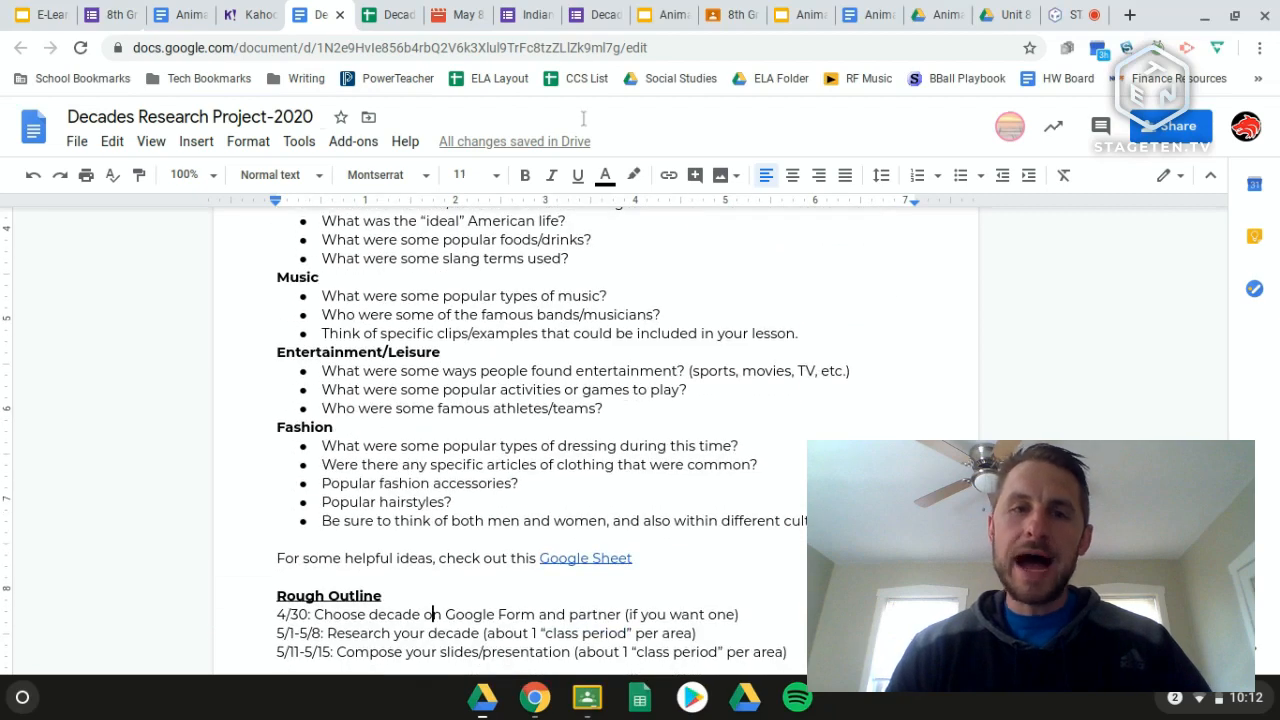
- Browse the Decades Project Ideas sheet's 1970s–2000s events, people, politics, music and fashion
click(388, 15)
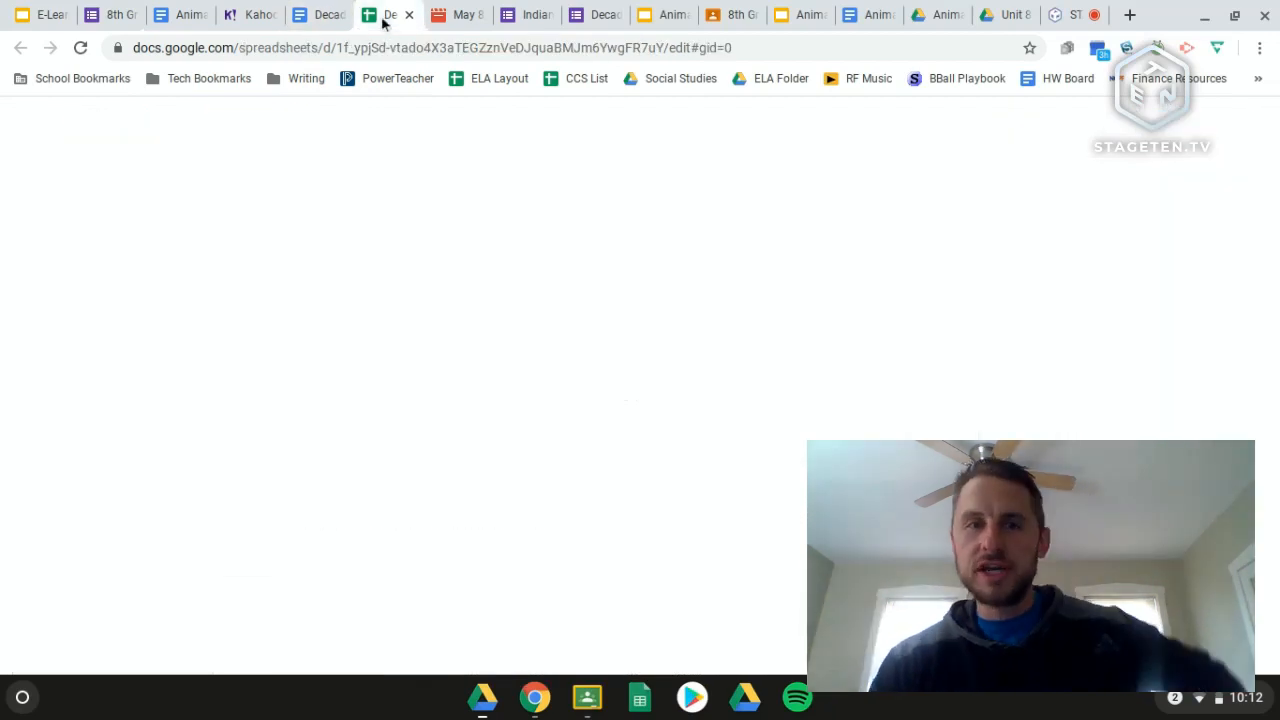
mouse_move(720, 383)
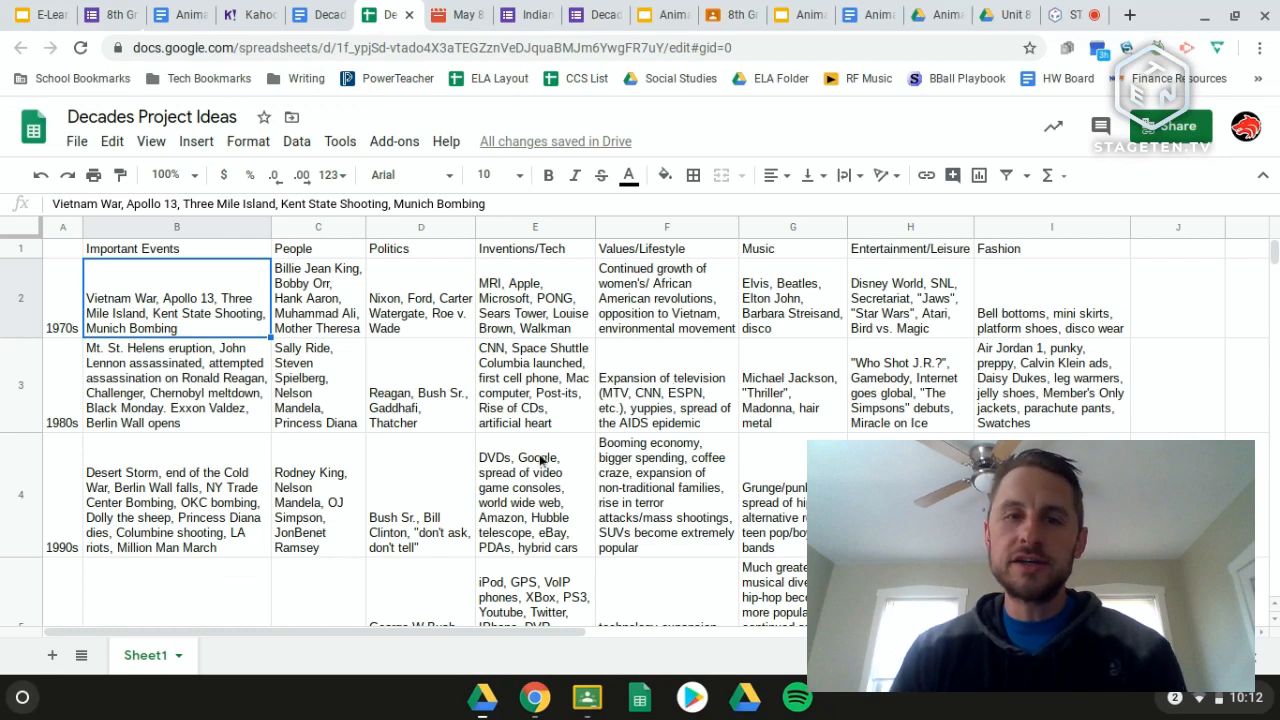
mouse_move(911, 384)
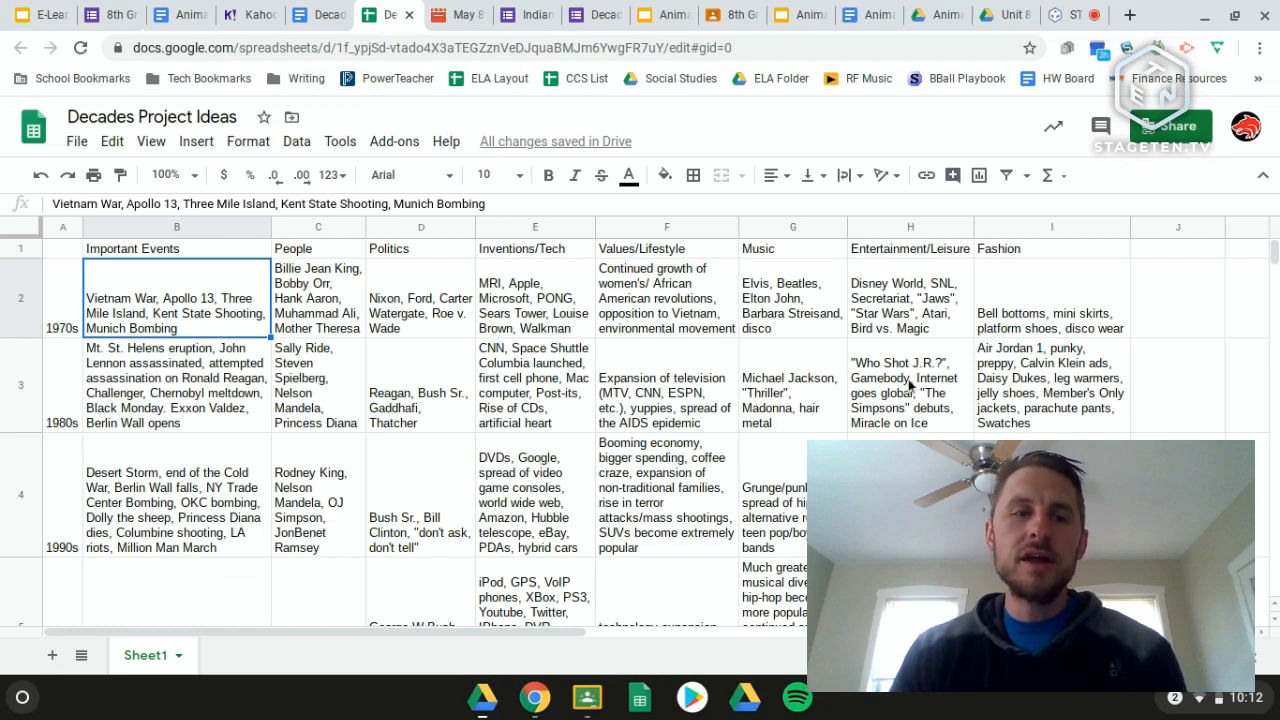
scroll(down, 3)
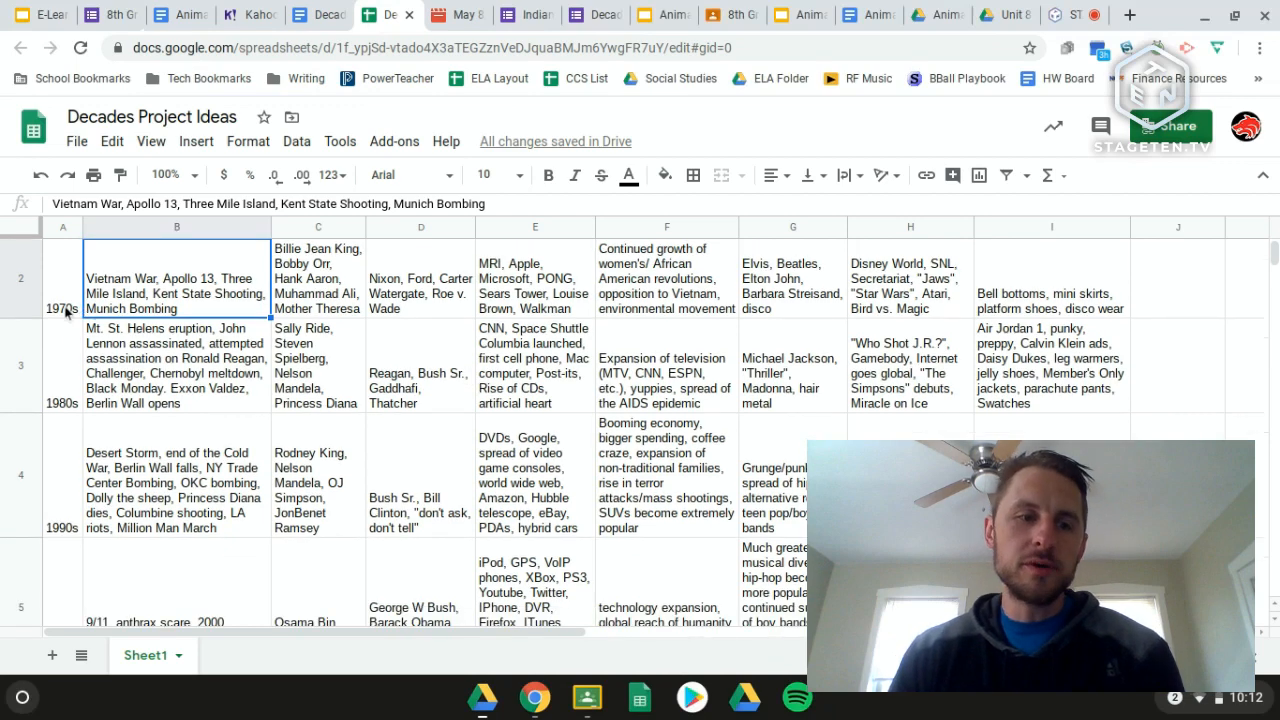
scroll(up, 3)
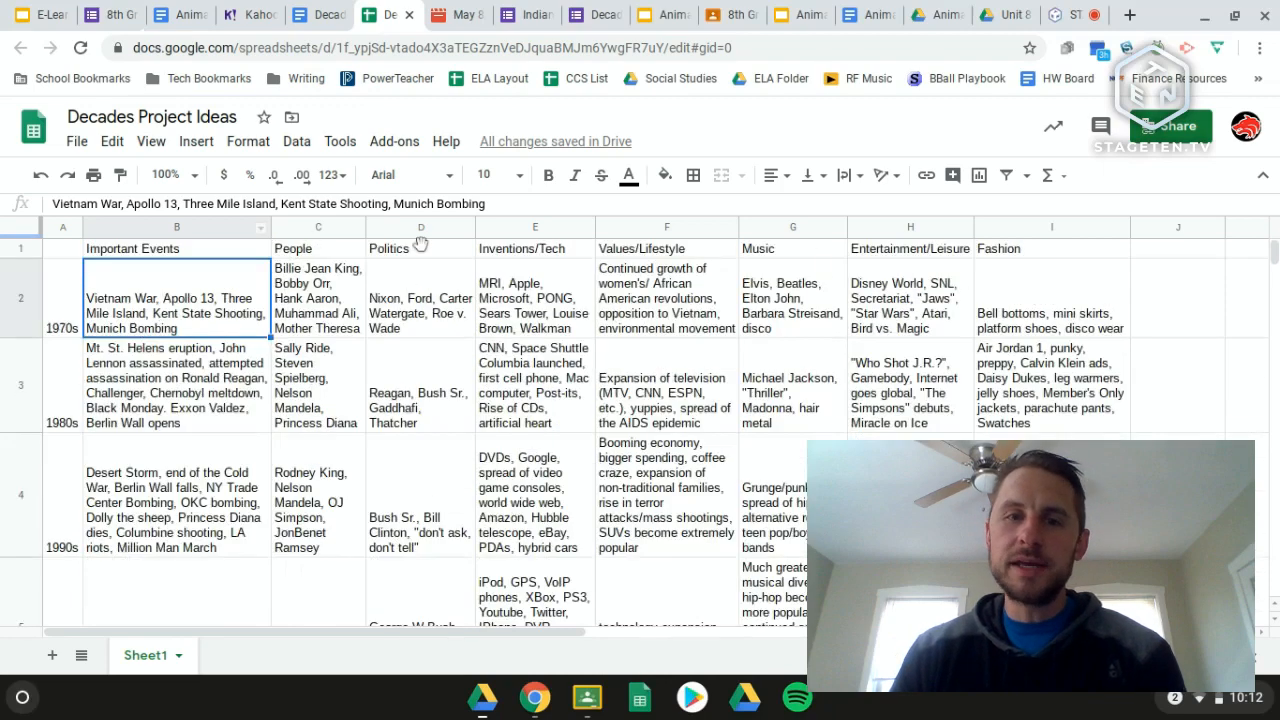
mouse_move(612, 369)
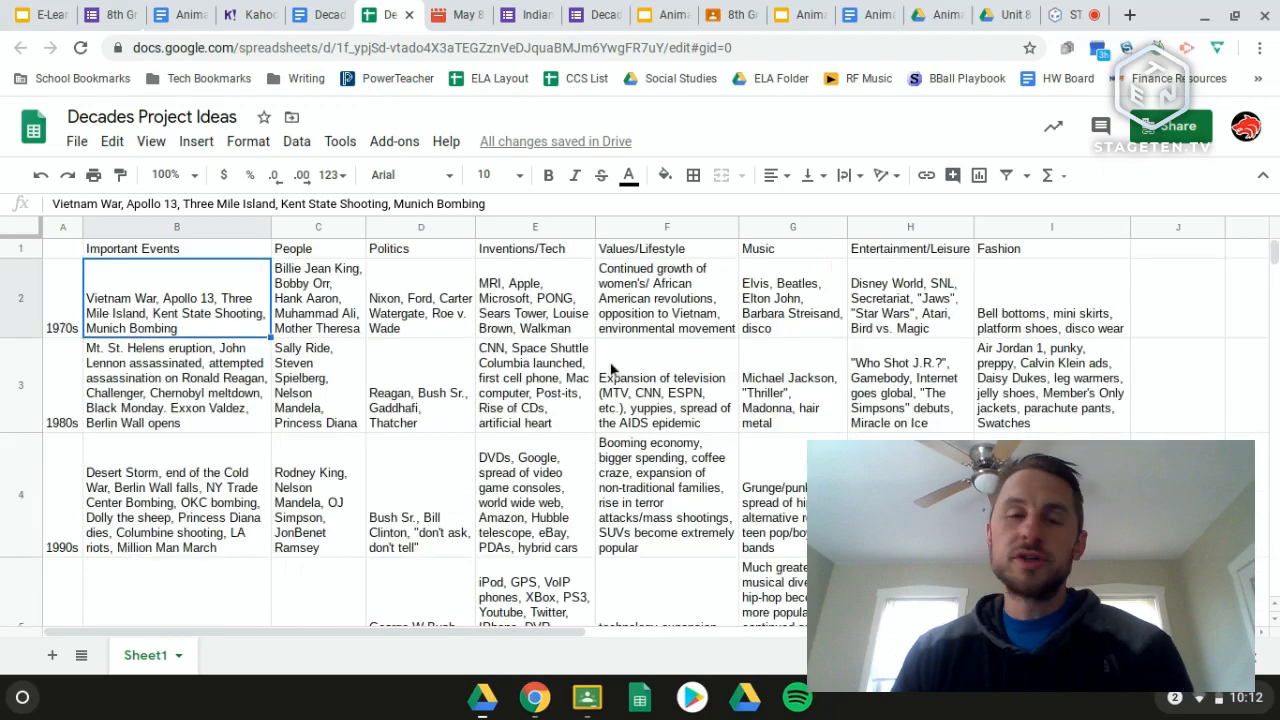
mouse_move(668, 428)
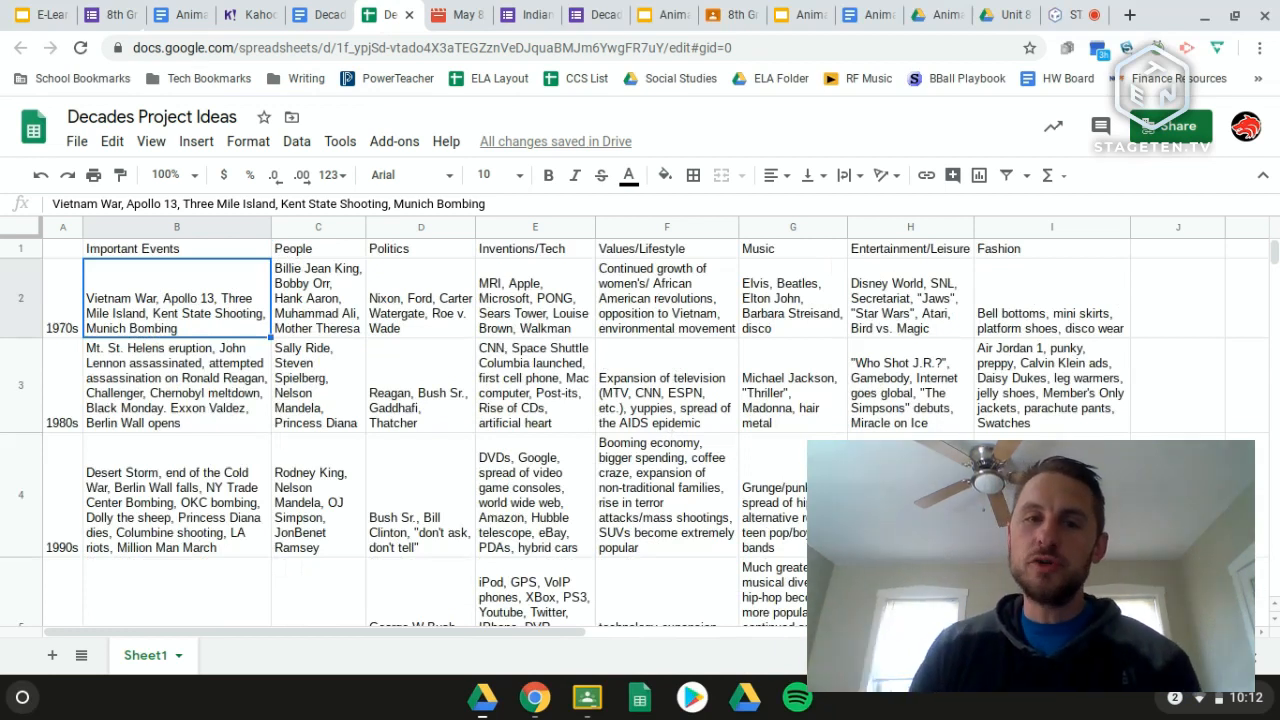
mouse_move(310, 308)
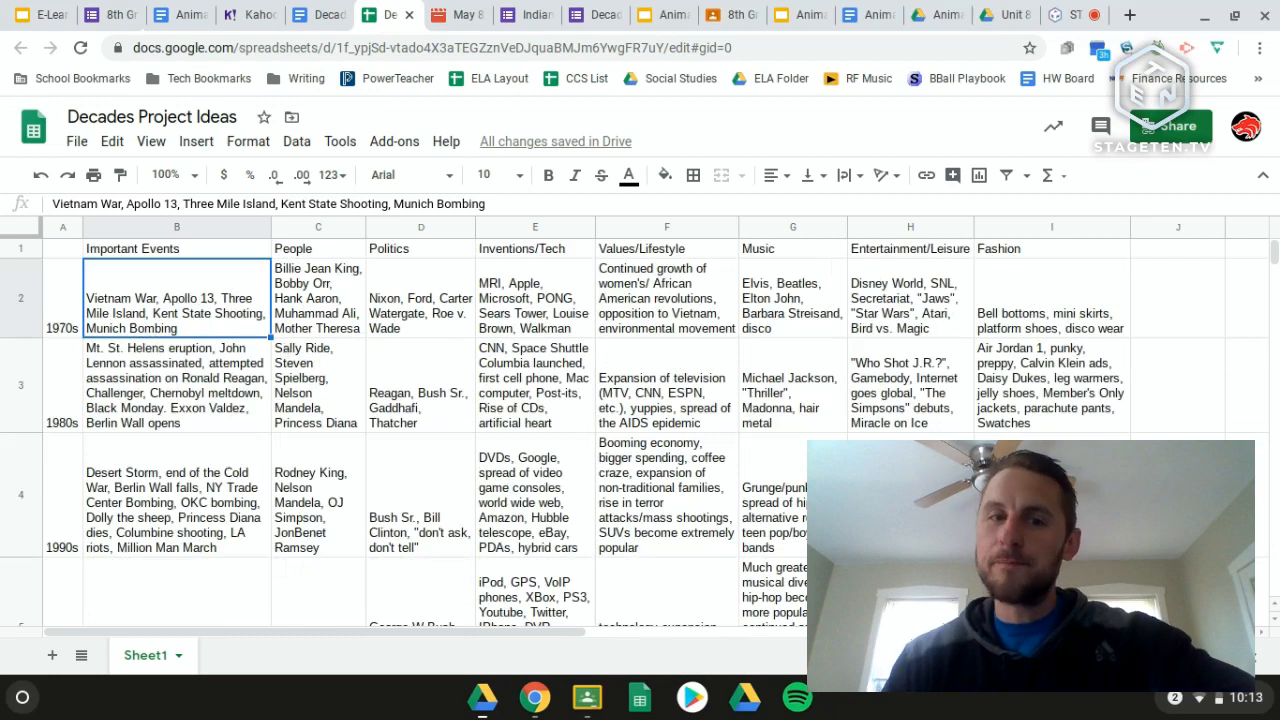
mouse_move(741, 393)
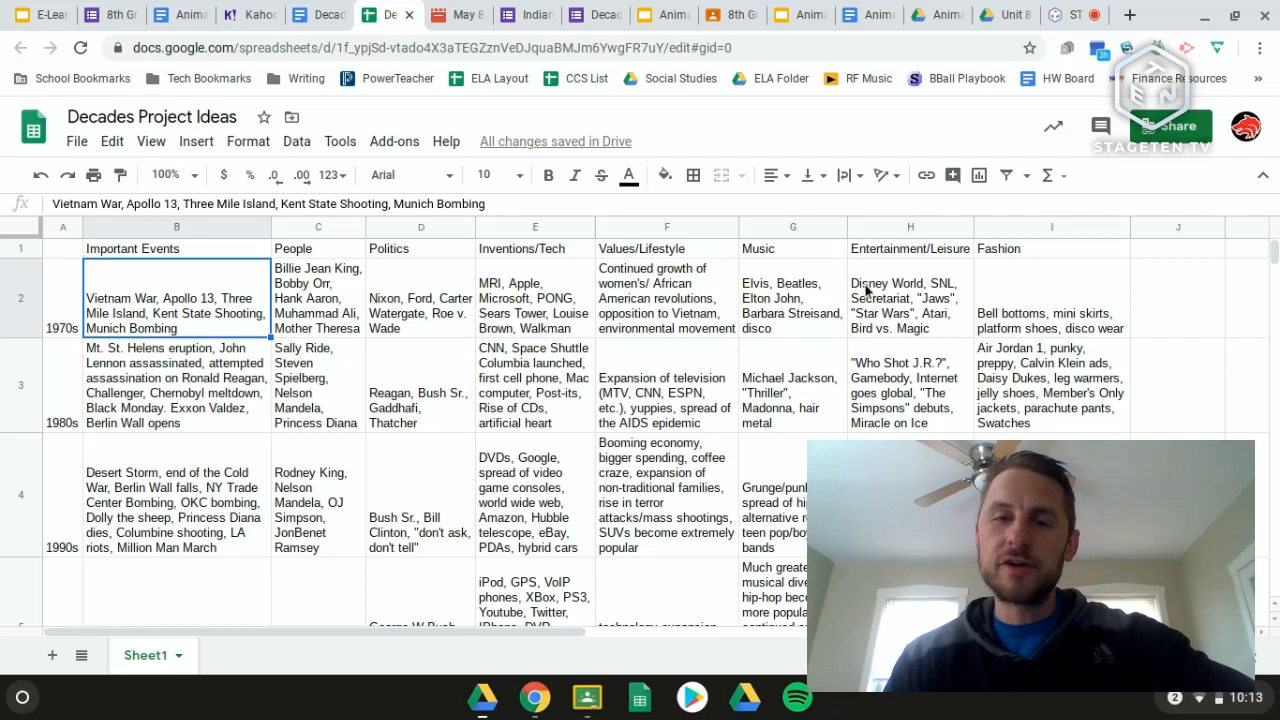
mouse_move(732, 350)
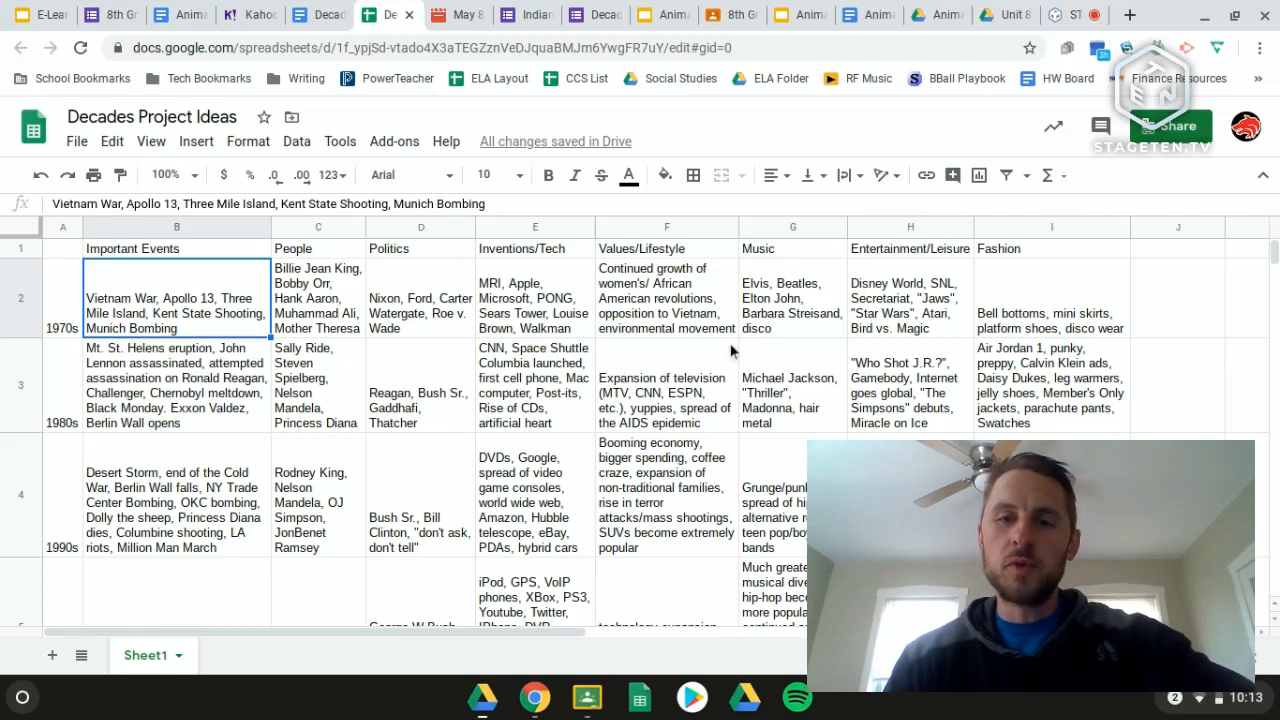
mouse_move(782, 333)
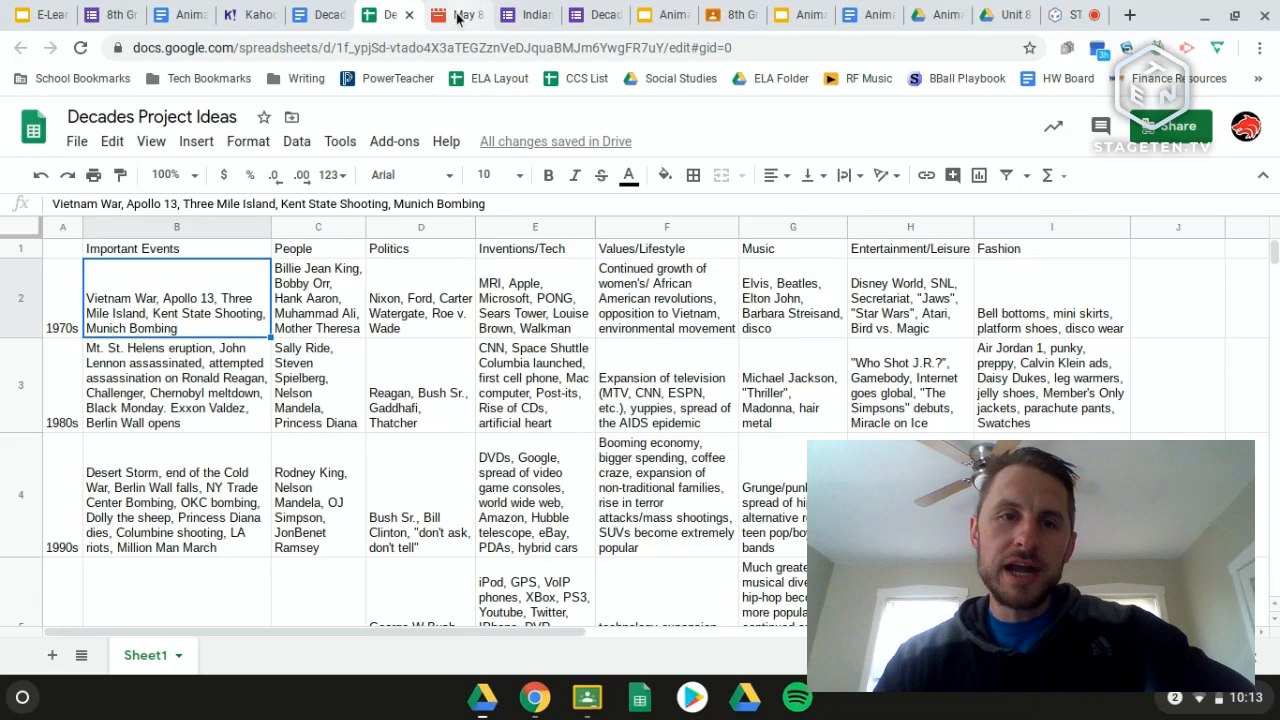
- View the May 8 .webm sample video, paused on Highlights of the 1980's
click(453, 15)
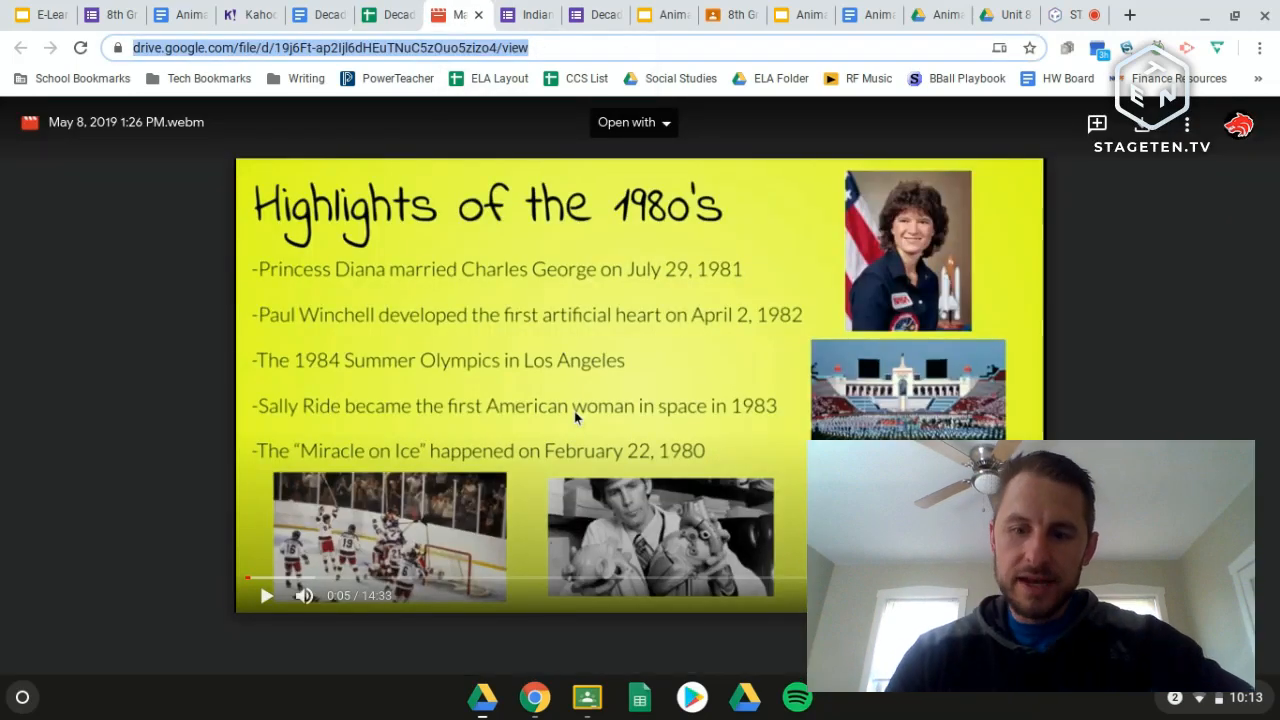
mouse_move(1175, 432)
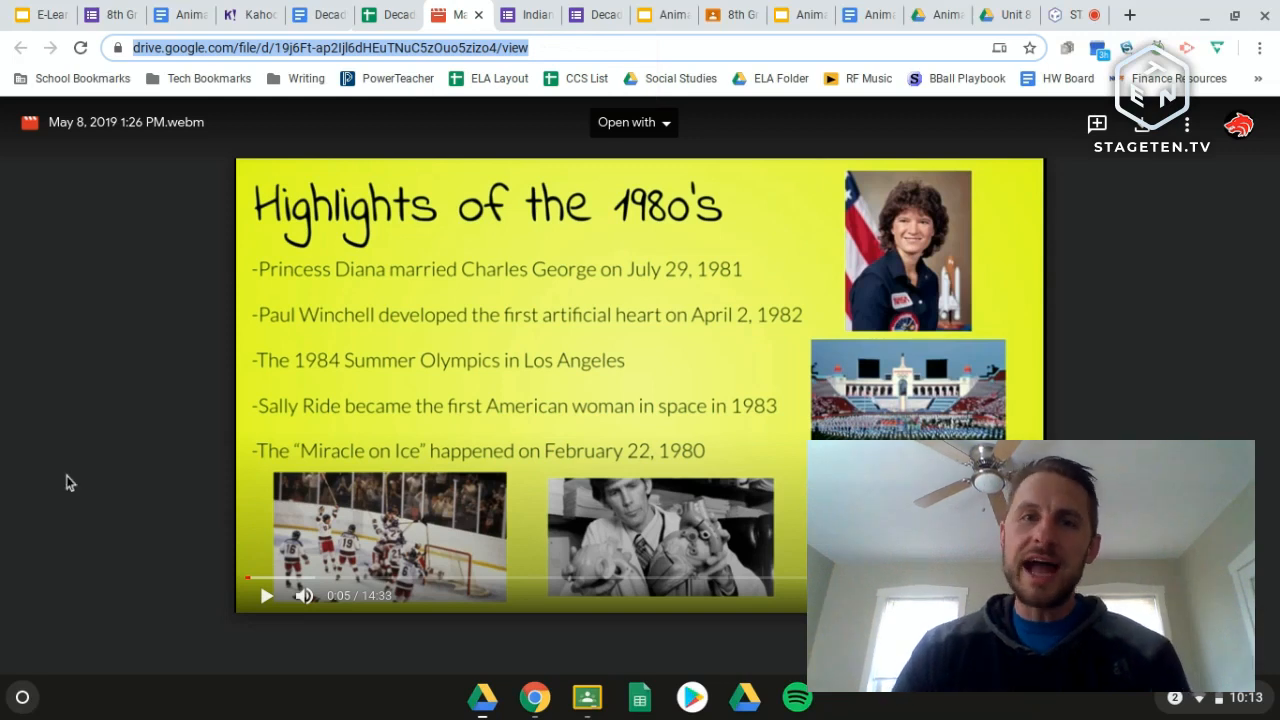
mouse_move(55, 492)
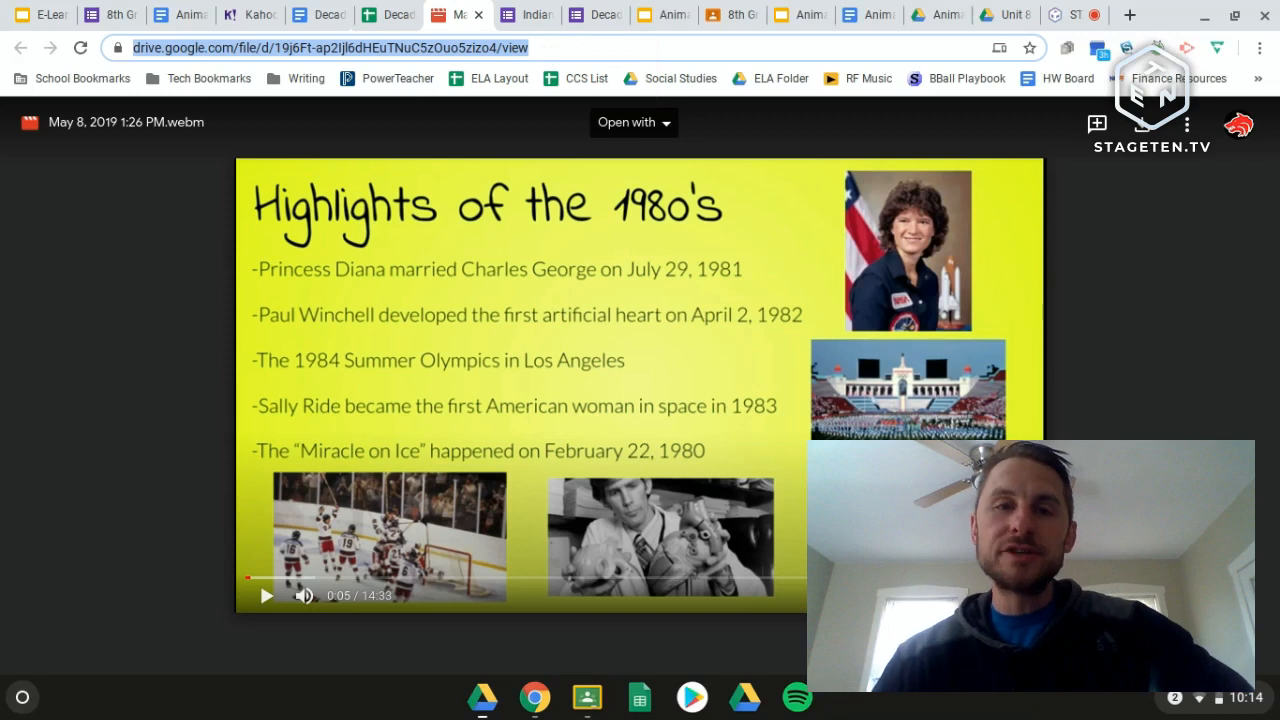
mouse_move(171, 517)
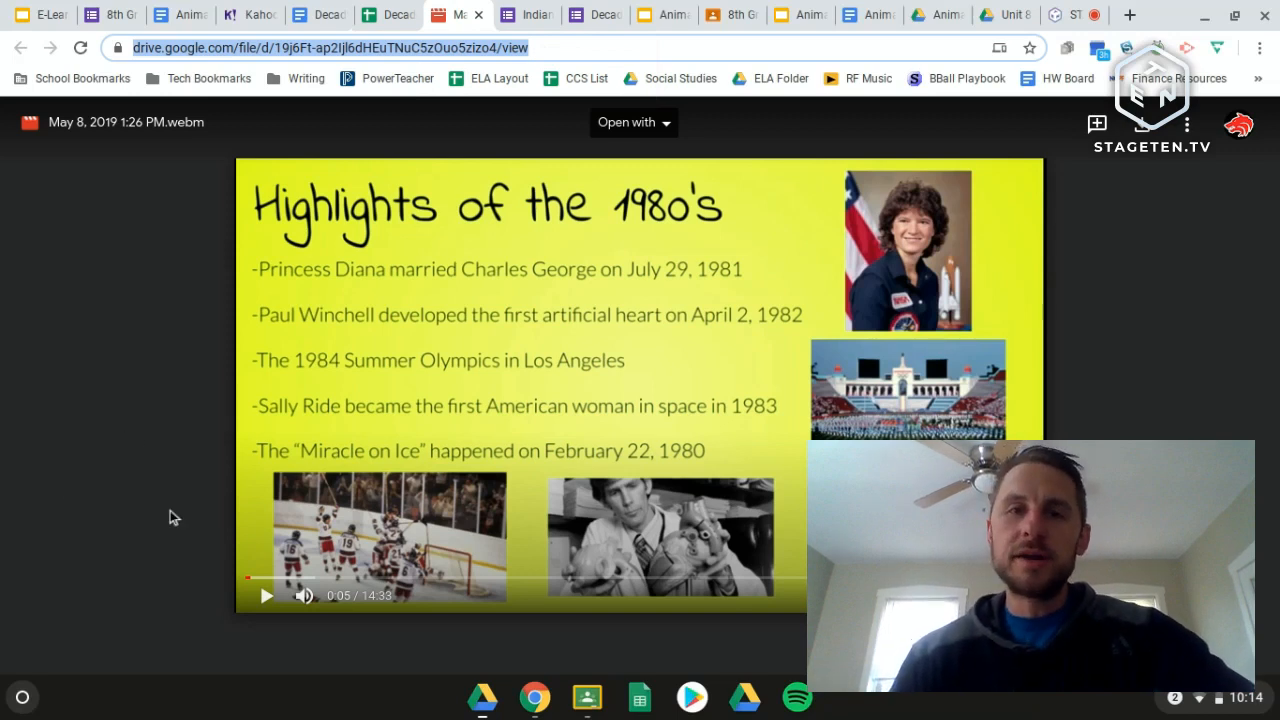
mouse_move(532, 20)
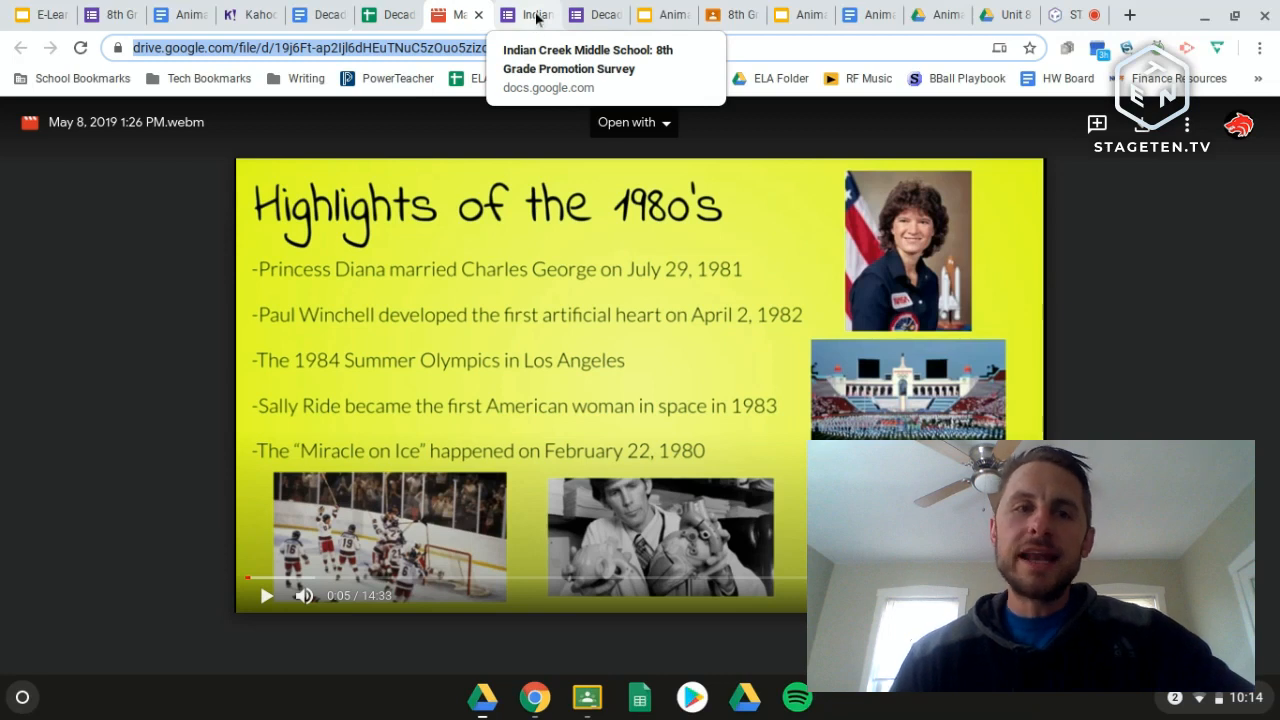
- Review the Indian Creek 8th Grade Promotion Survey down to the suggestions question and Submit
click(527, 15)
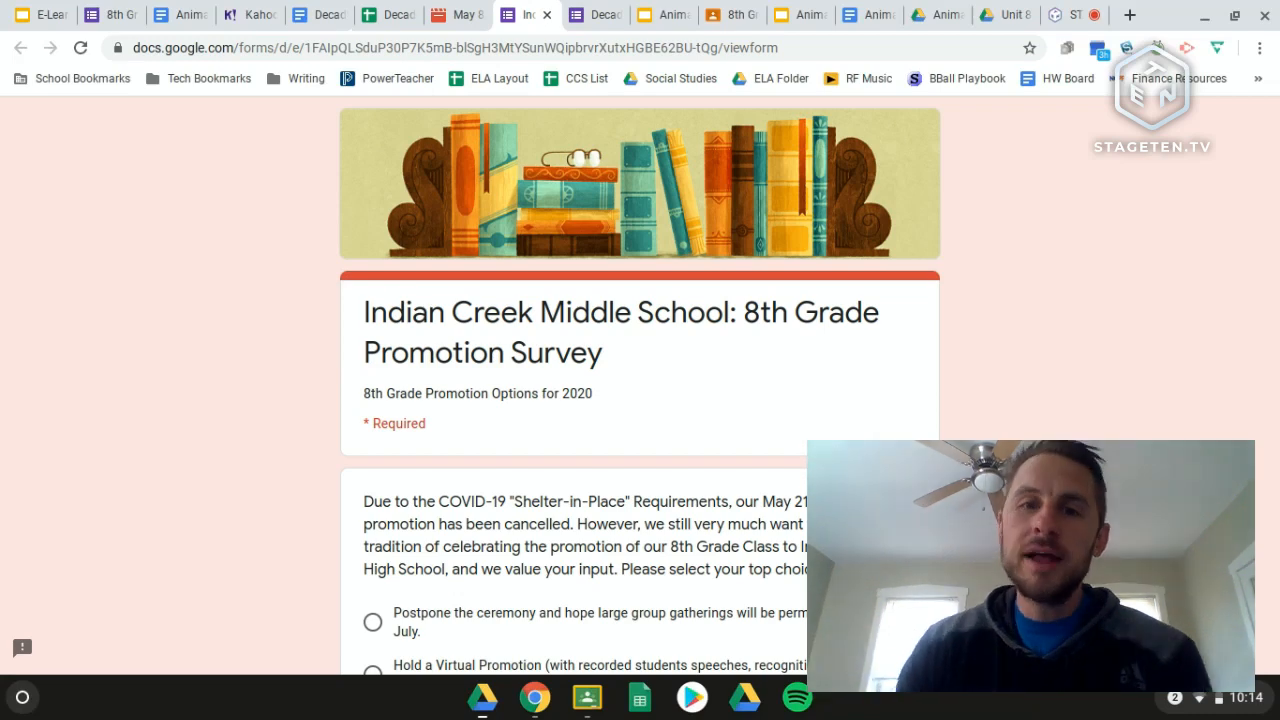
scroll(down, 3)
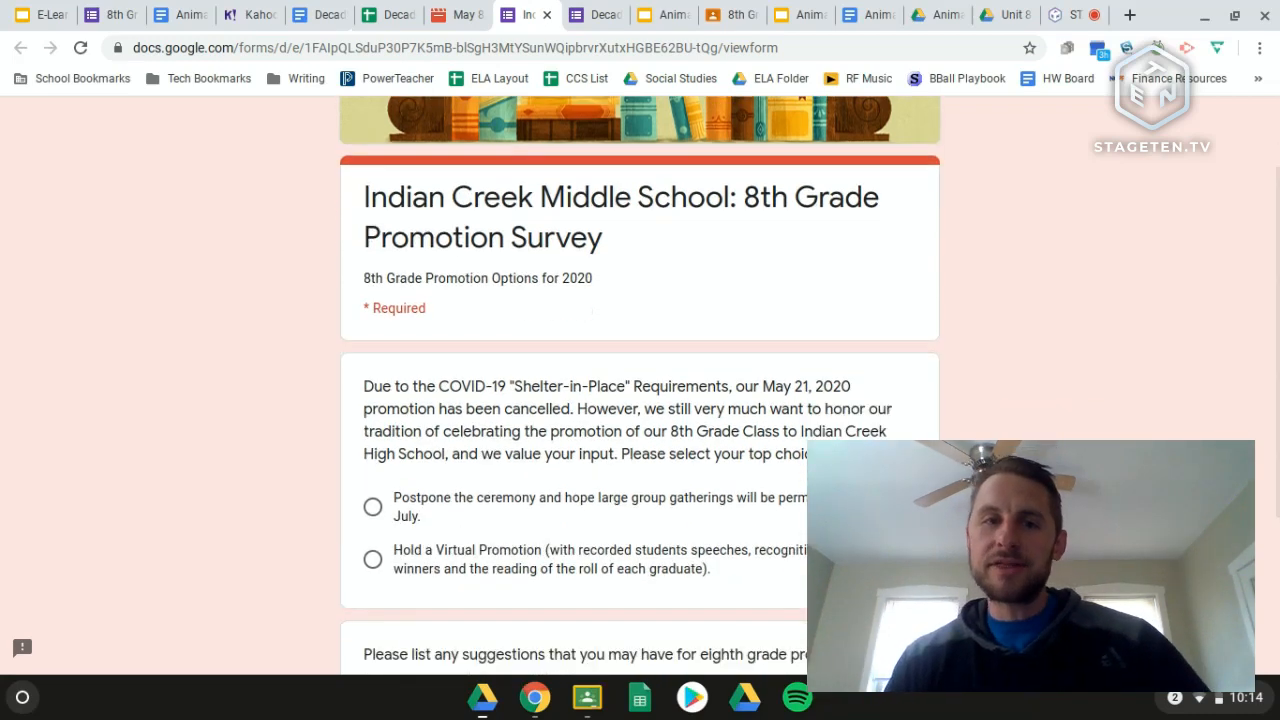
scroll(down, 3)
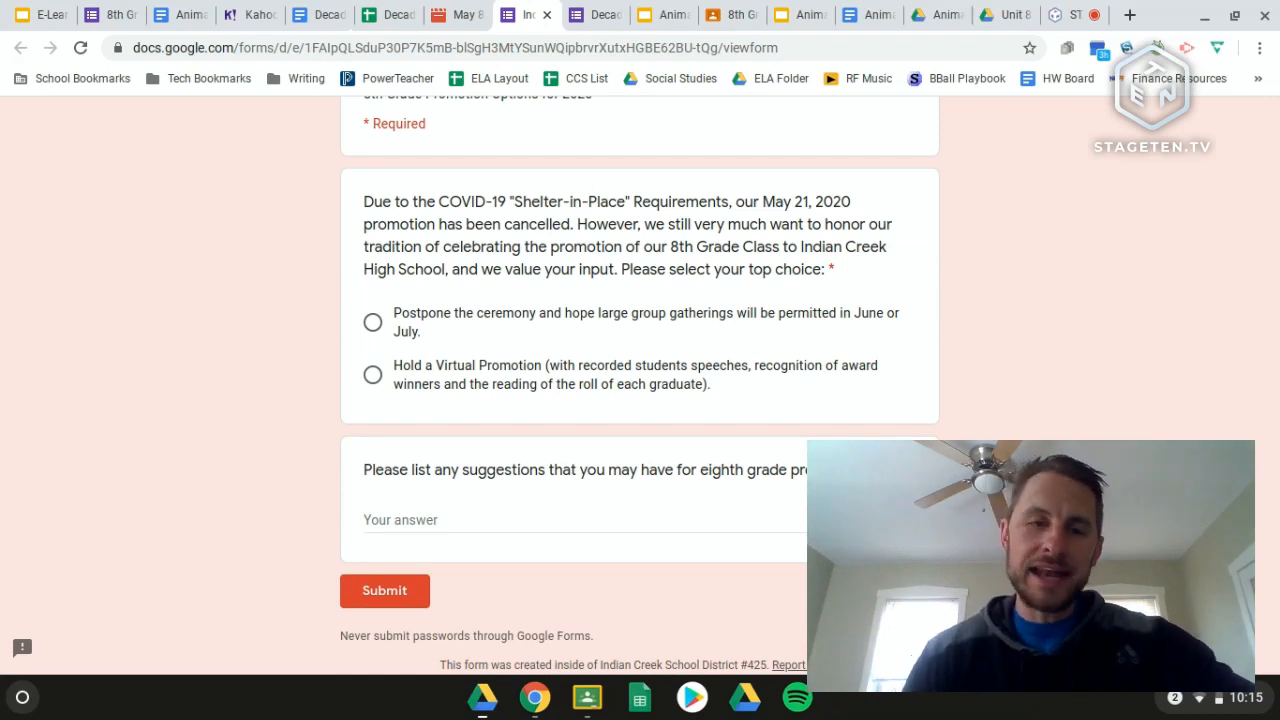
mouse_move(240, 485)
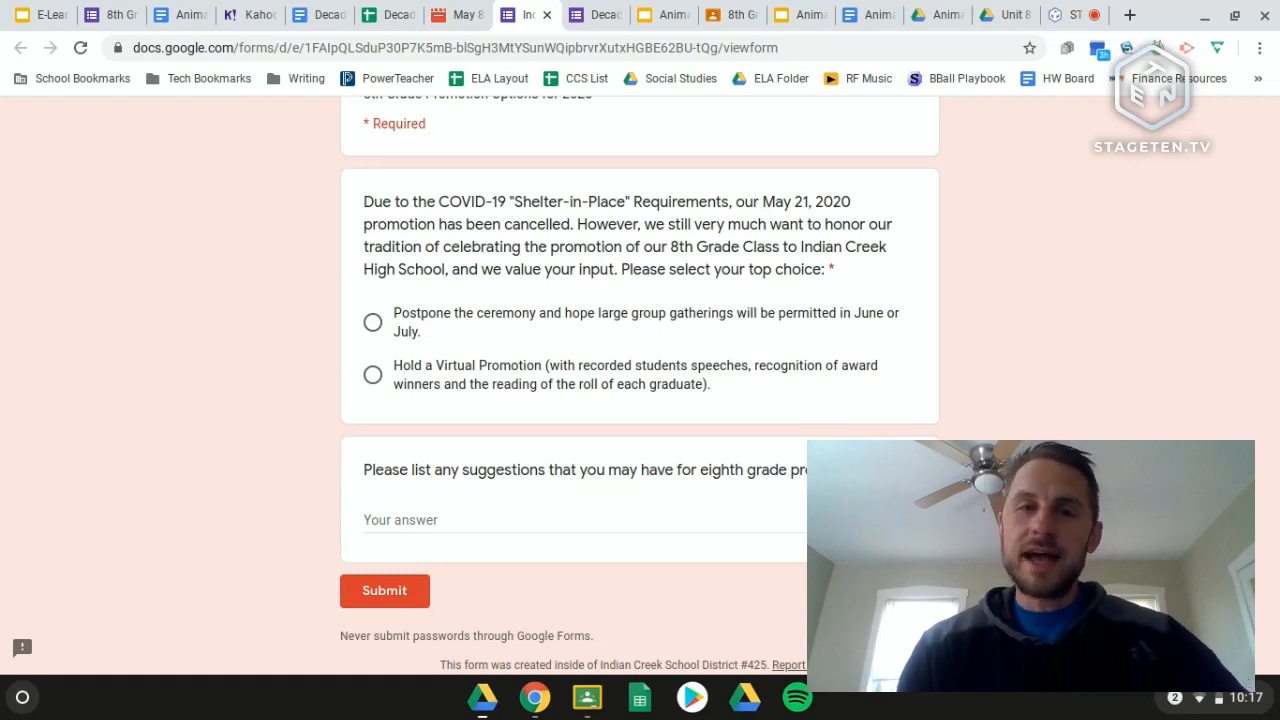
mouse_move(317, 443)
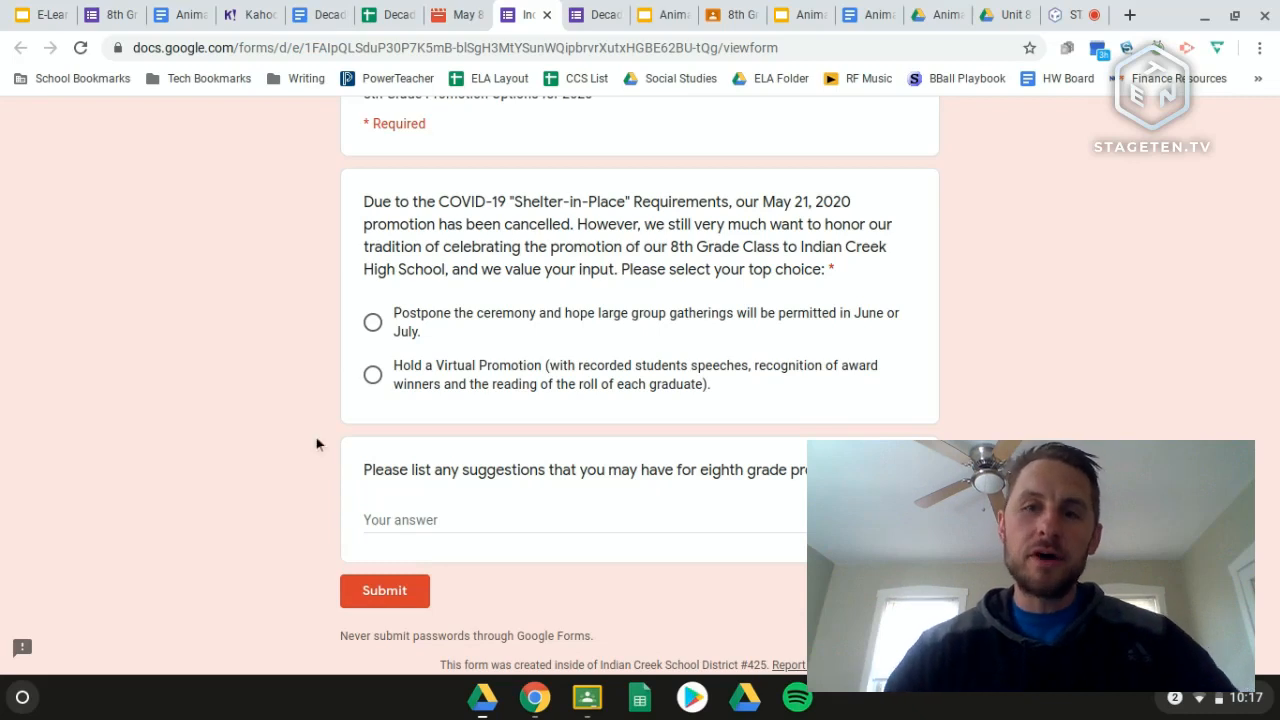